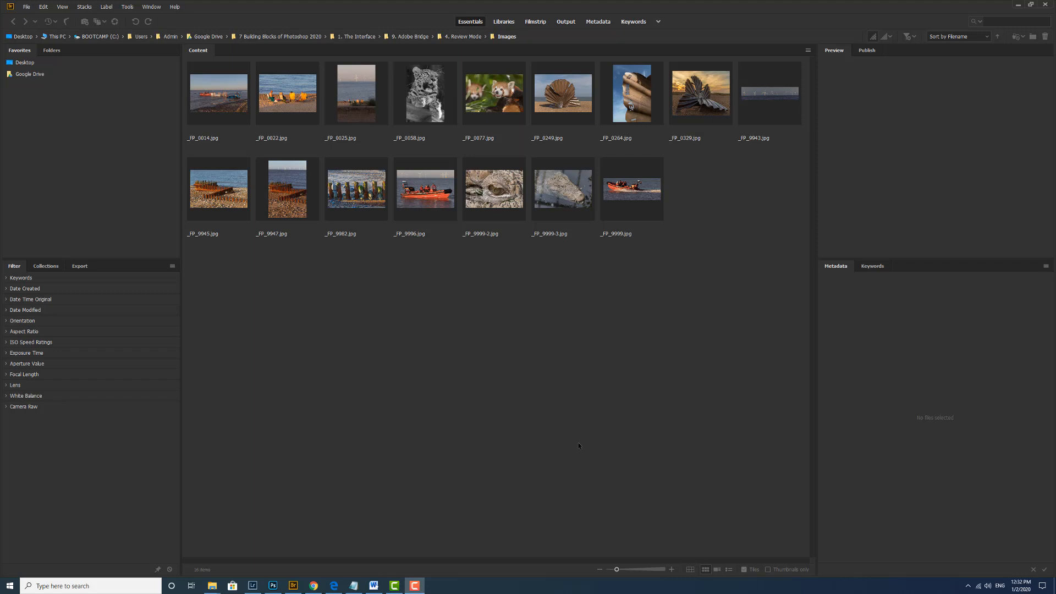
pyautogui.moveTo(553, 449)
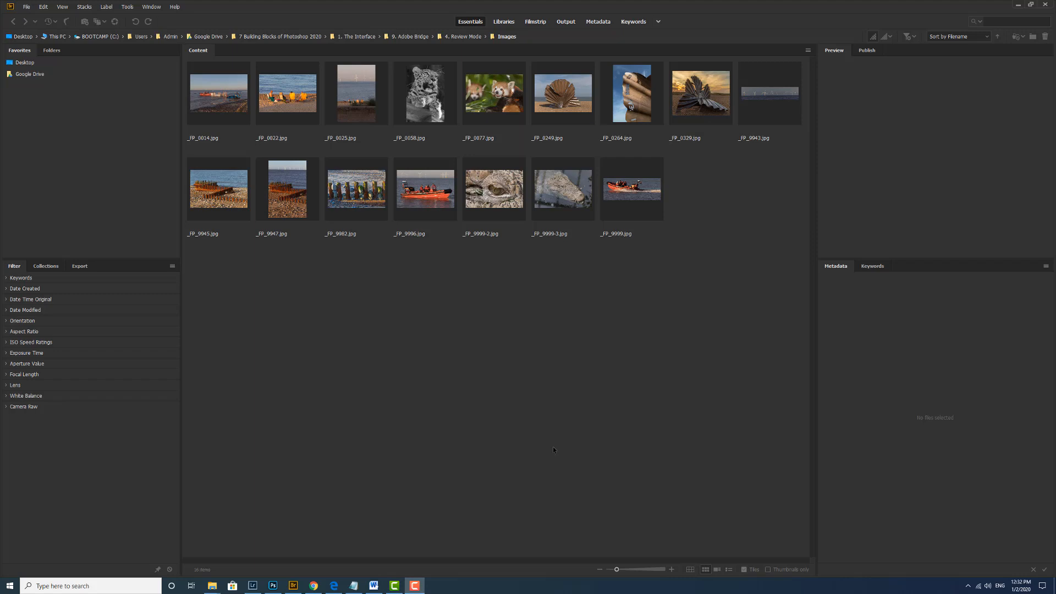
pyautogui.moveTo(419, 447)
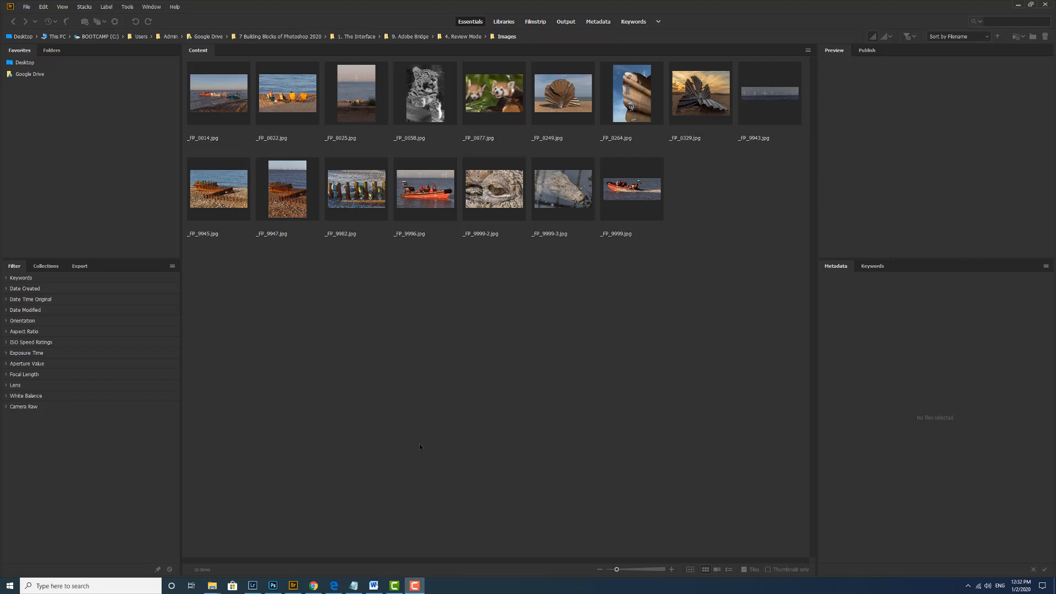
pyautogui.moveTo(482, 356)
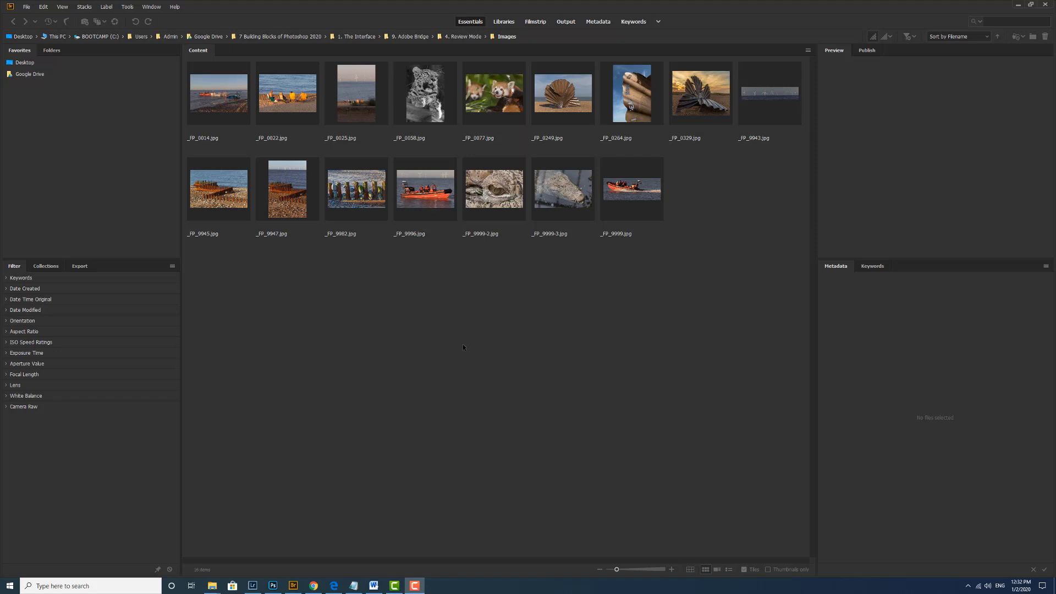
pyautogui.moveTo(516, 448)
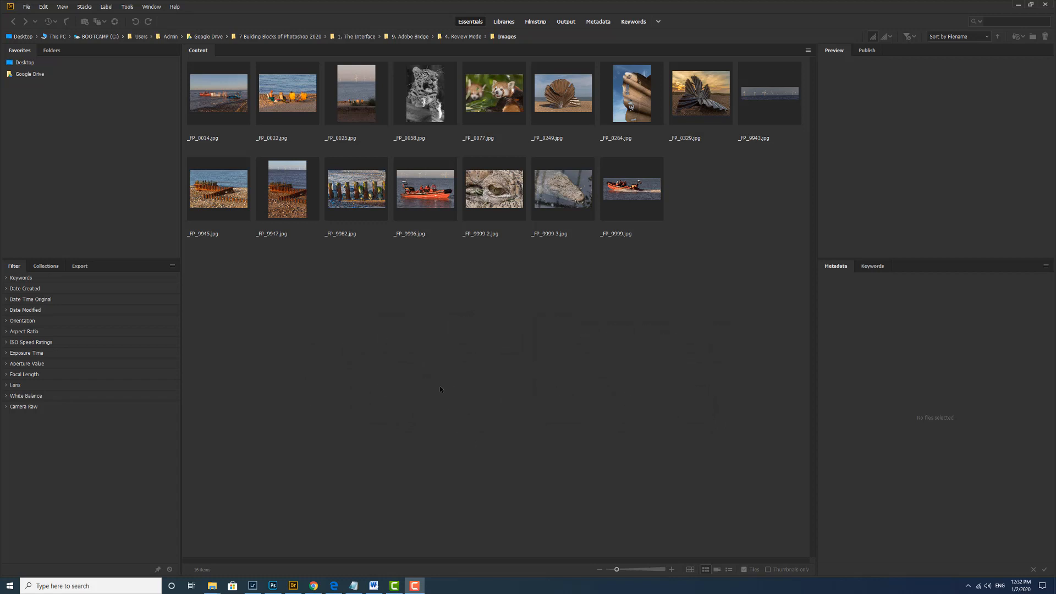
pyautogui.moveTo(177, 71)
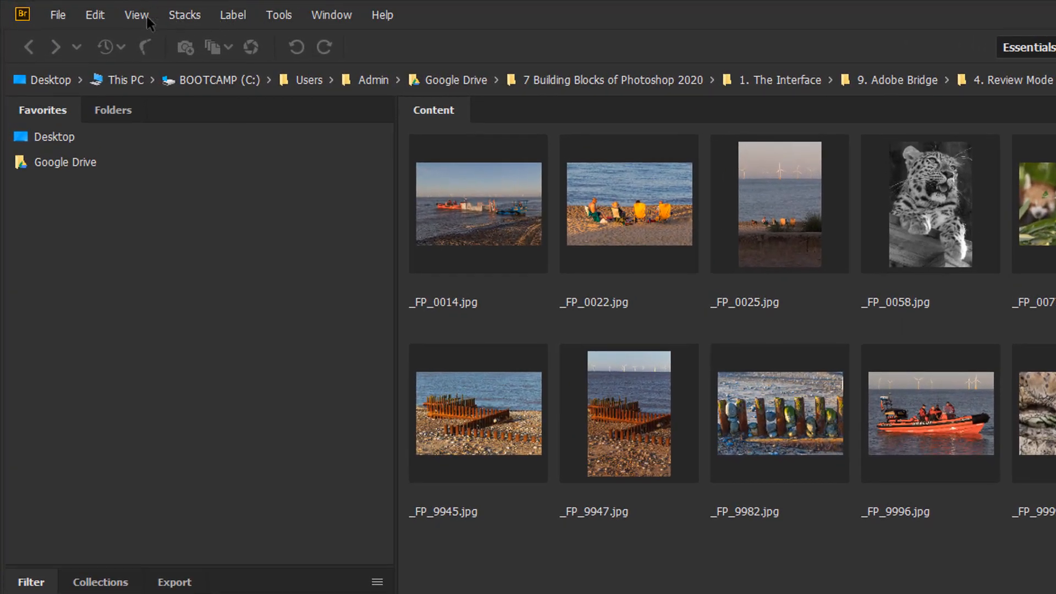
# Select all sixteen thumbnails and choose Review Mode from the Refine options
pyautogui.click(136, 14)
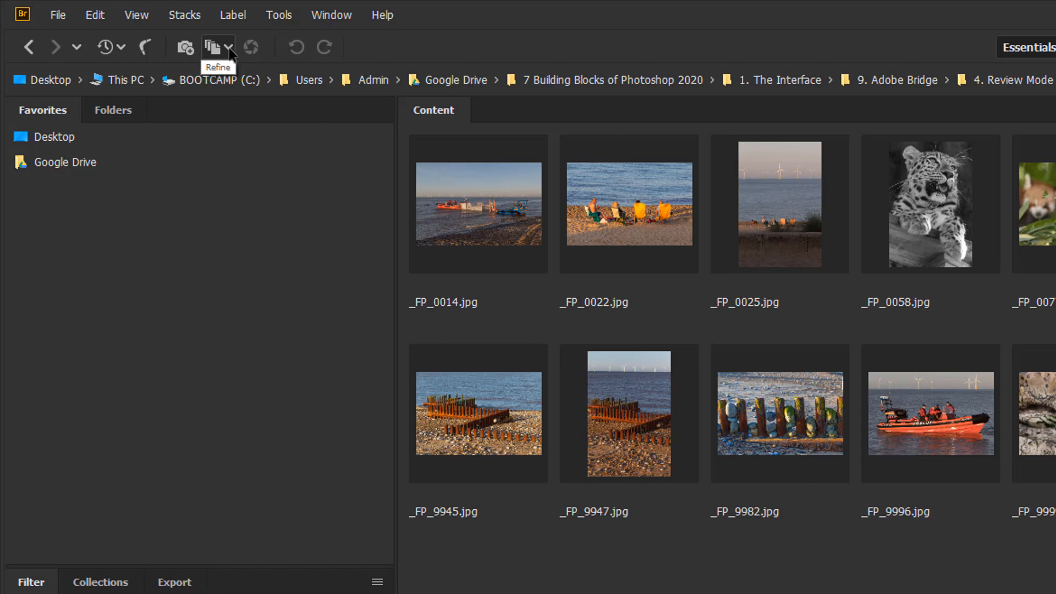
pyautogui.click(227, 46)
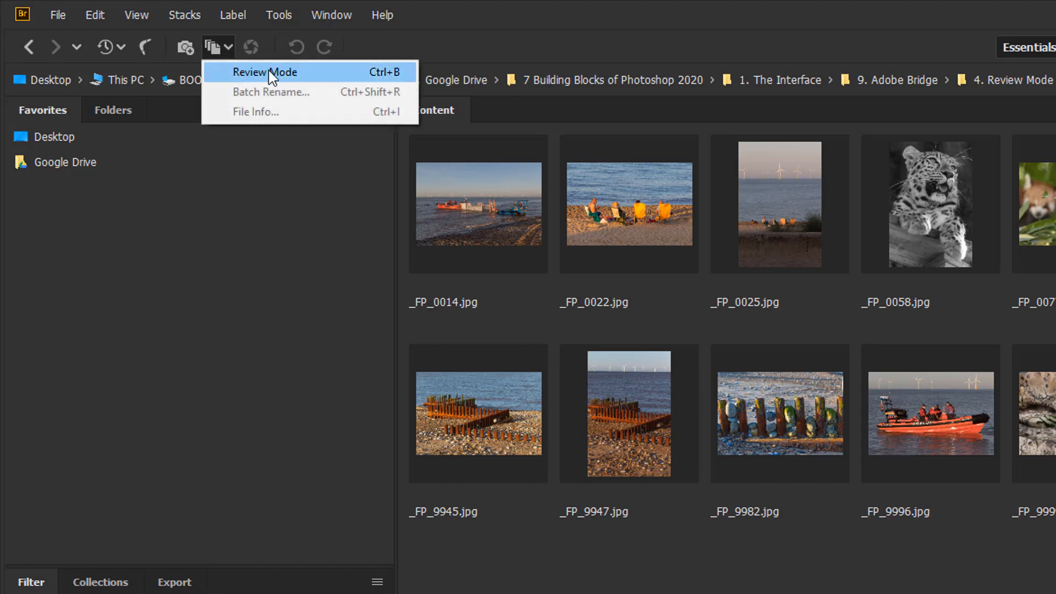
pyautogui.click(478, 204)
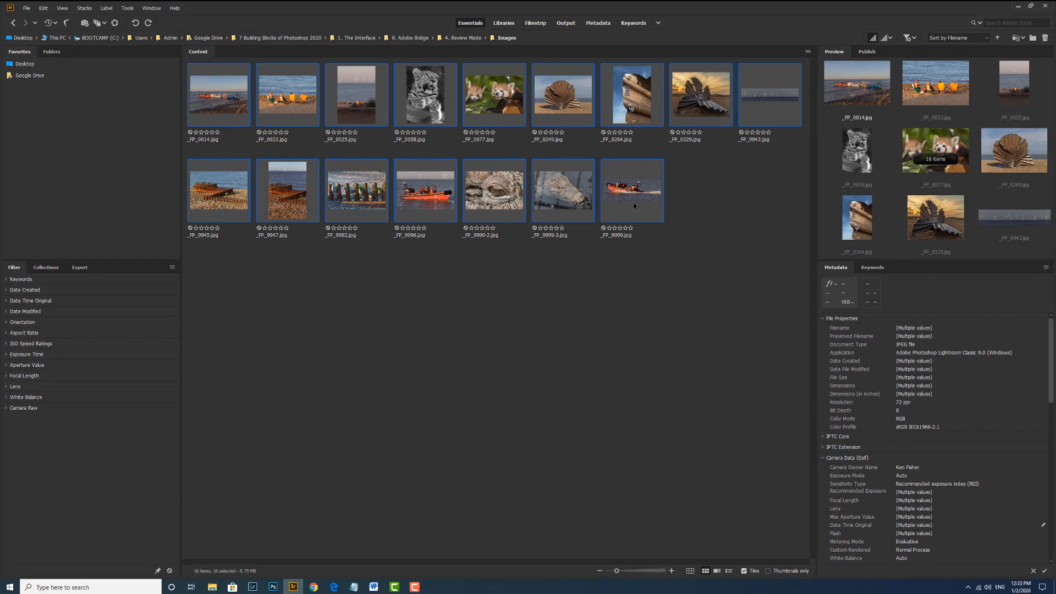
pyautogui.moveTo(115, 14)
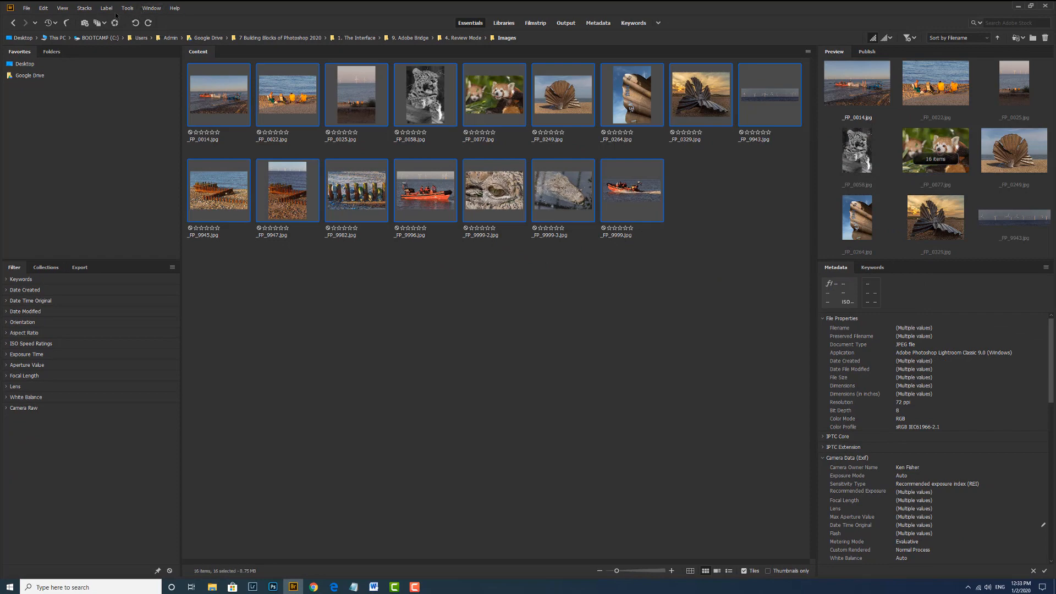
# Enter Review Mode from the View menu and bring the boat-launch photo _FP_0014.jpg to the front
pyautogui.click(61, 8)
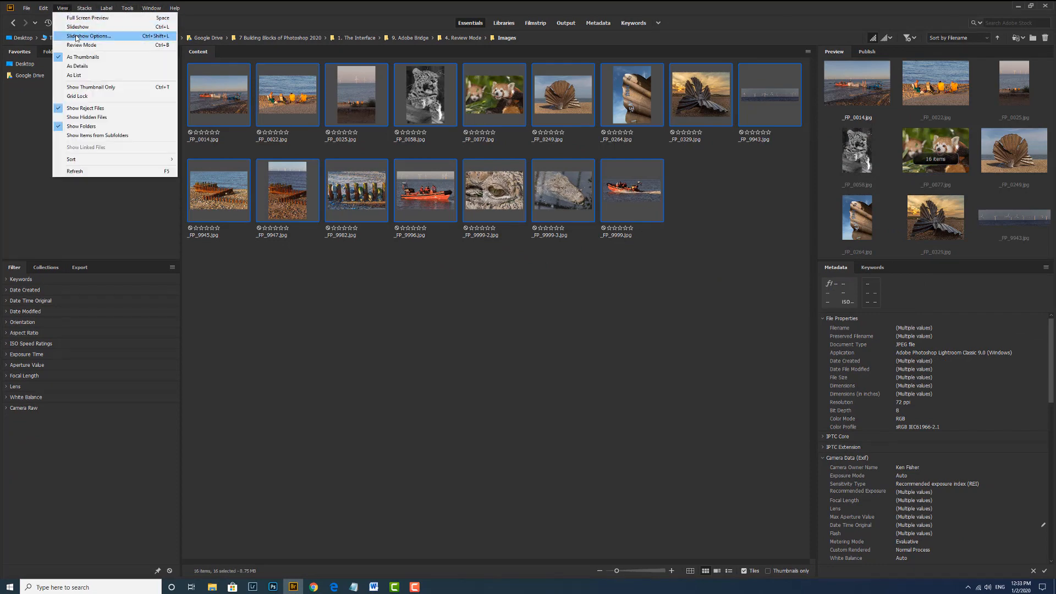
pyautogui.click(82, 44)
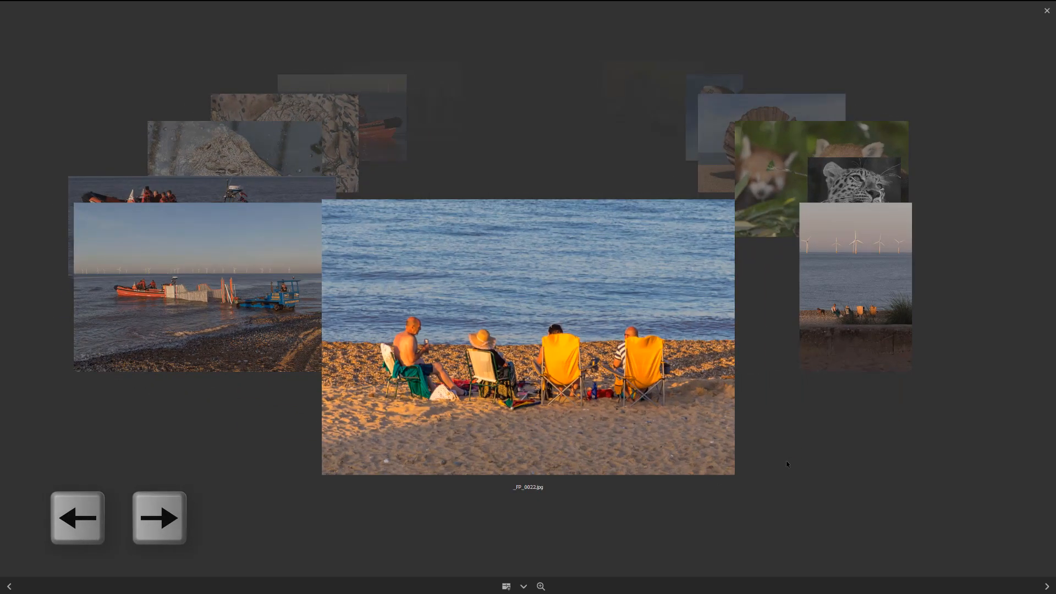
pyautogui.click(159, 517)
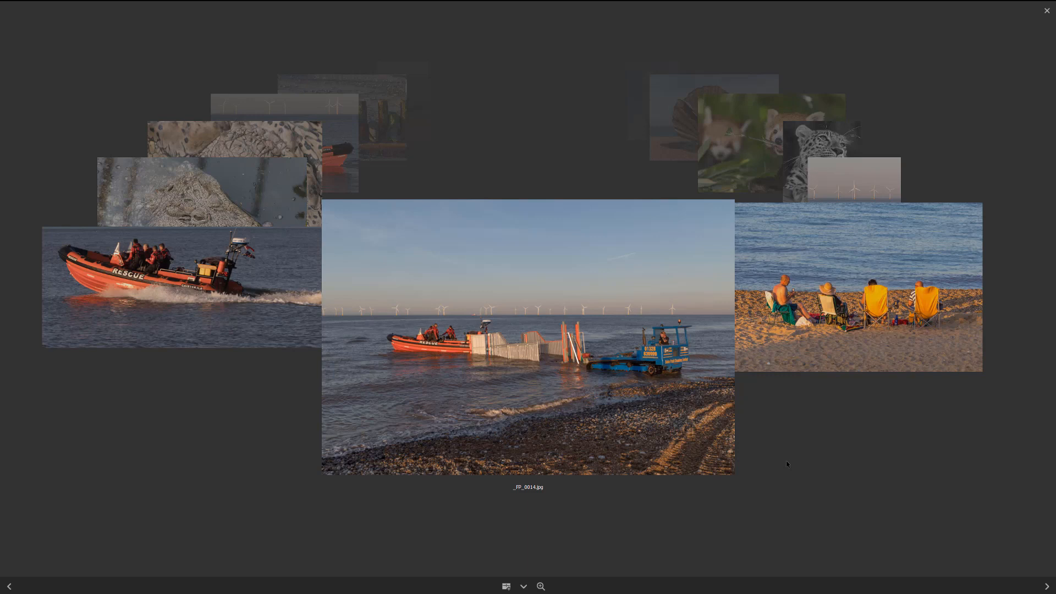
# Rate the boat-launch photo one star, then clear the rating on the following photo
pyautogui.press('1')
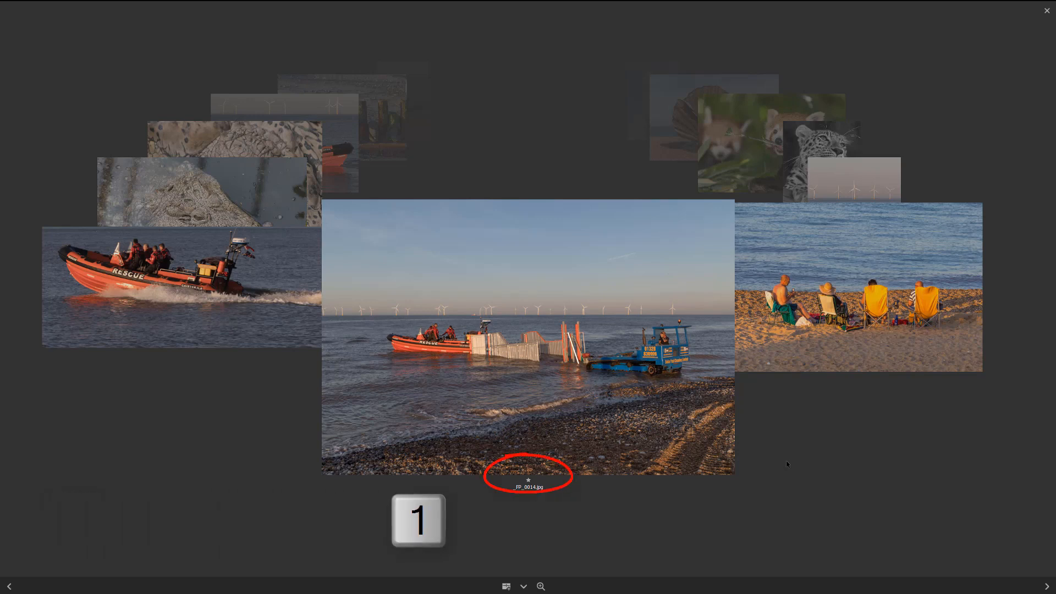
pyautogui.moveTo(780, 156)
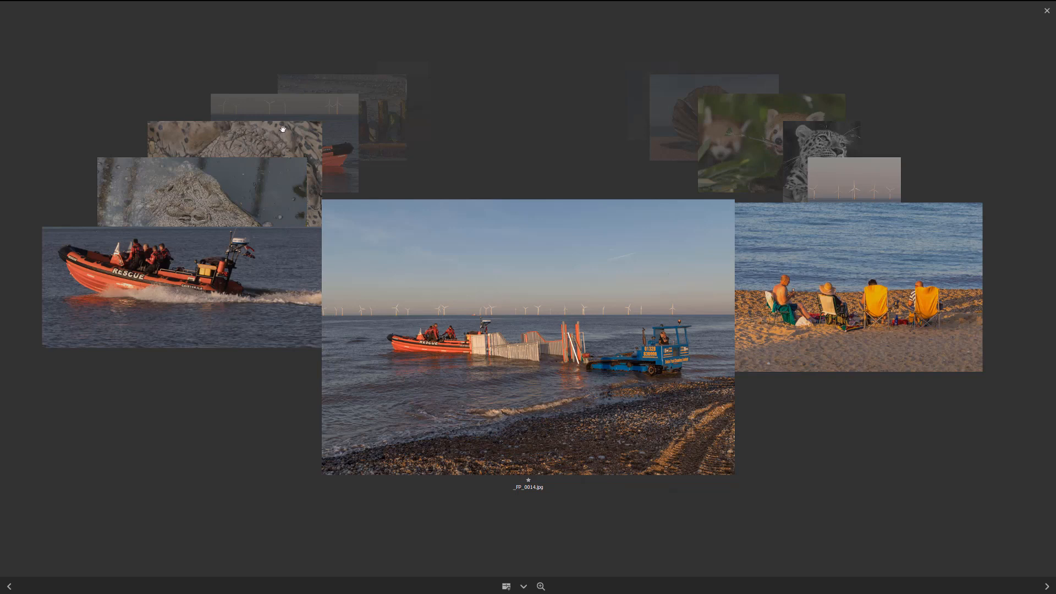
pyautogui.moveTo(551, 296)
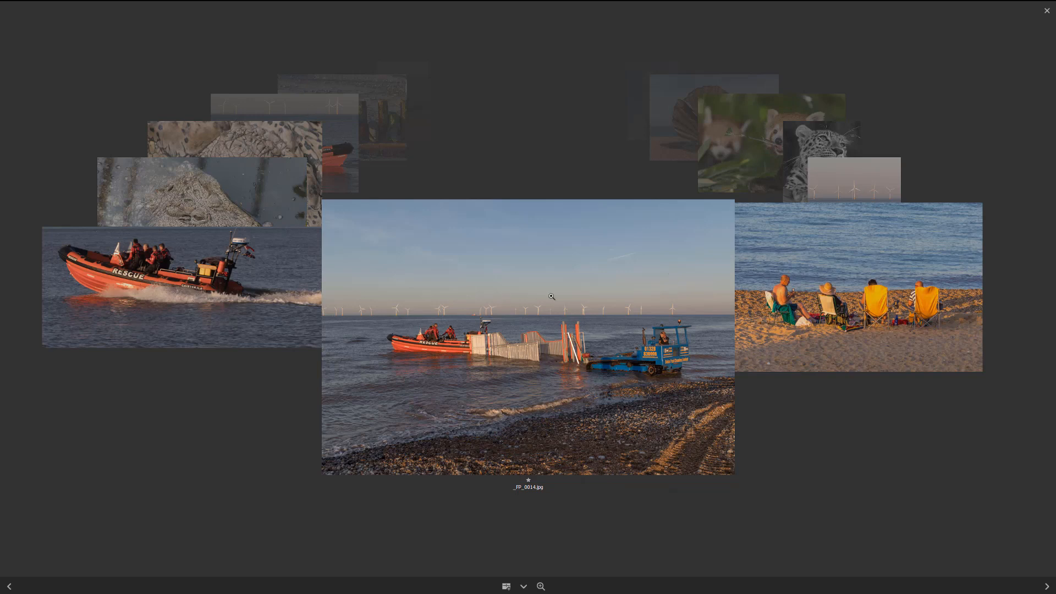
pyautogui.moveTo(142, 331)
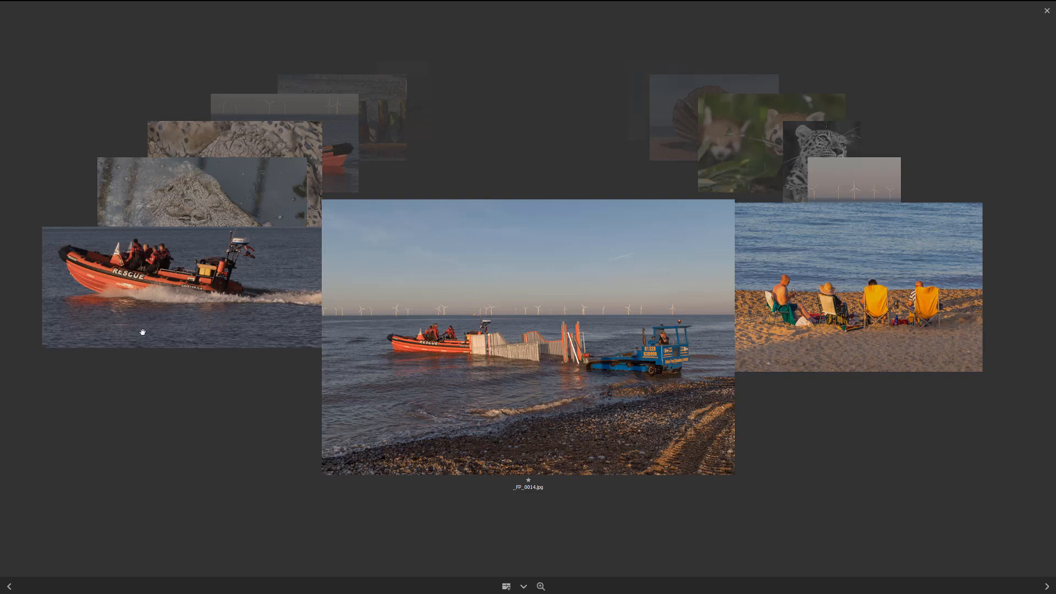
pyautogui.moveTo(803, 489)
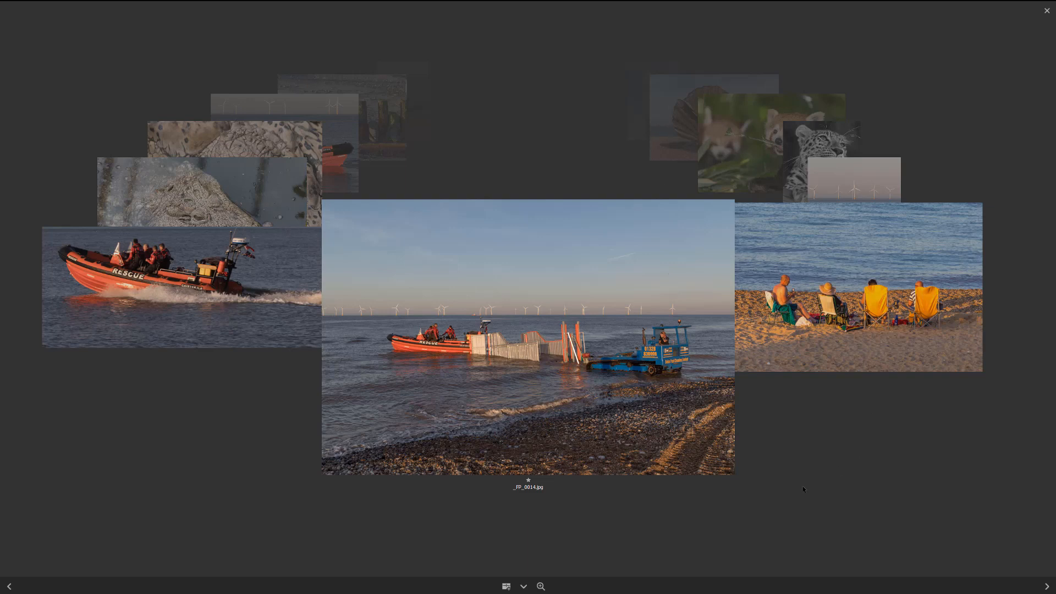
pyautogui.moveTo(833, 484)
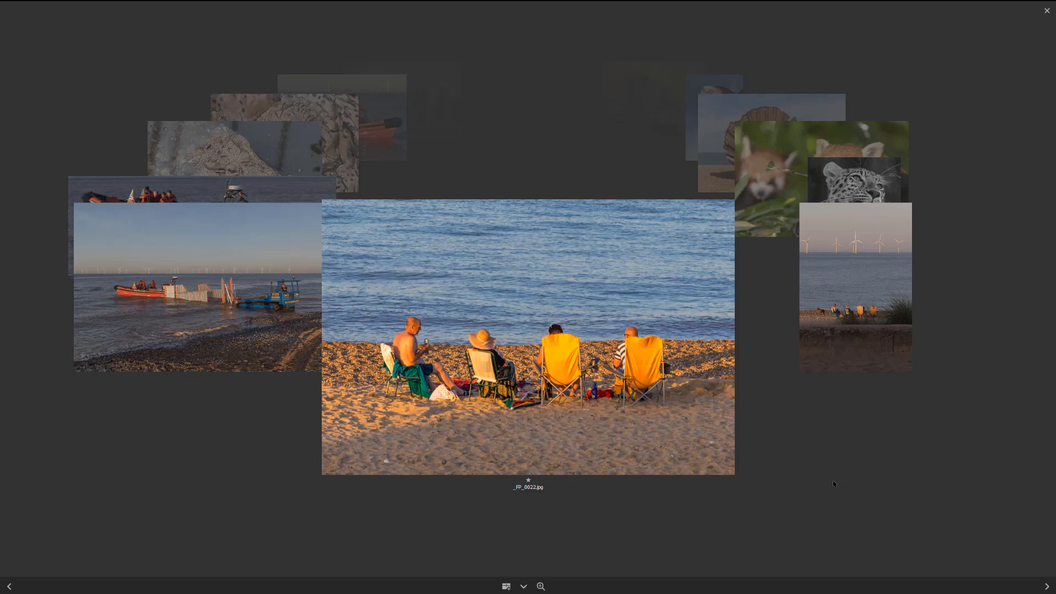
pyautogui.press('0')
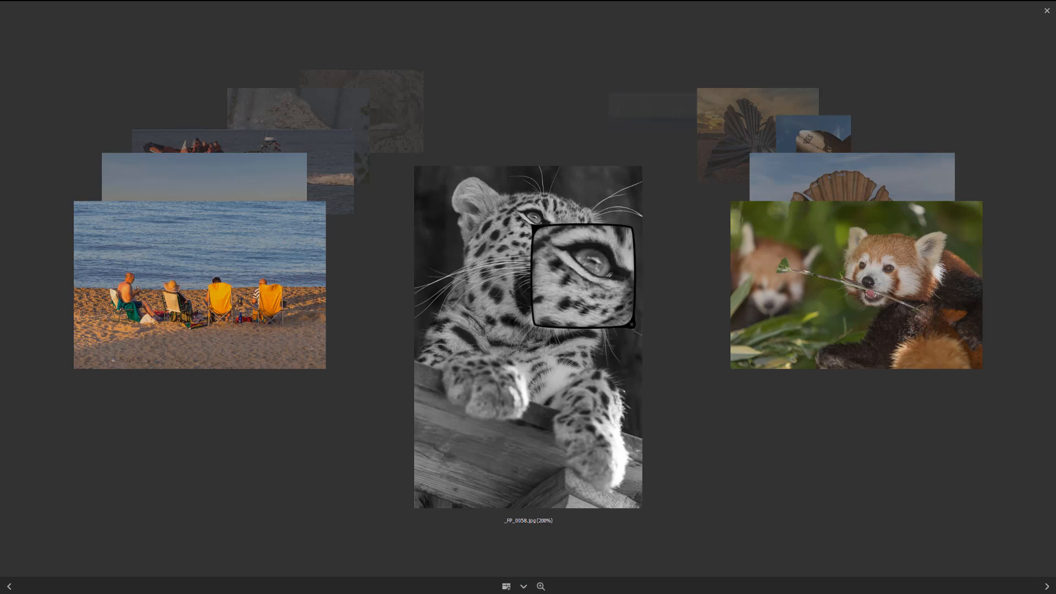
pyautogui.moveTo(583, 272); pyautogui.dragTo(529, 303)
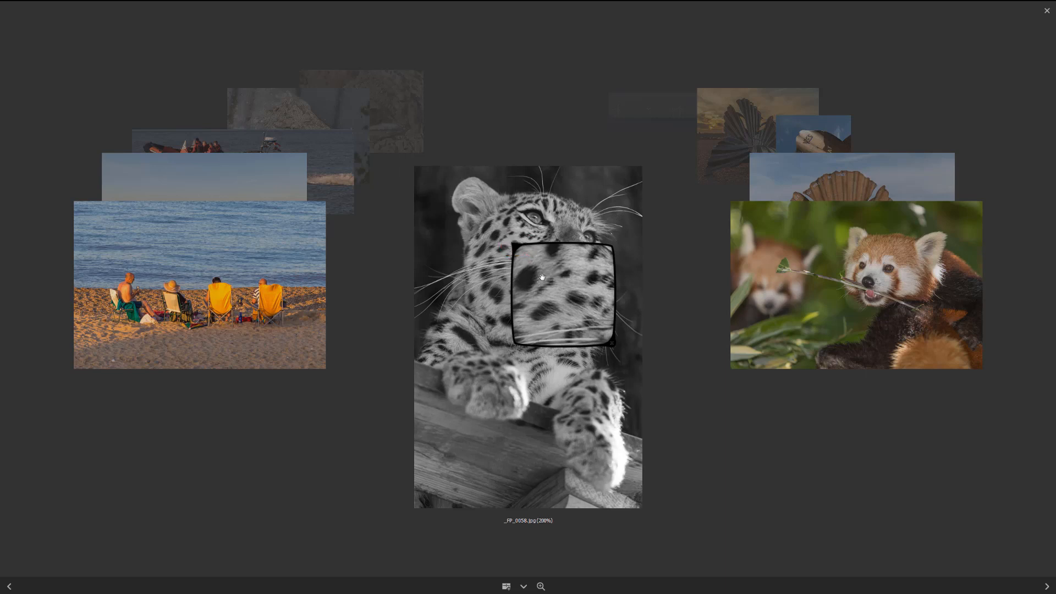
pyautogui.moveTo(542, 278); pyautogui.dragTo(568, 282)
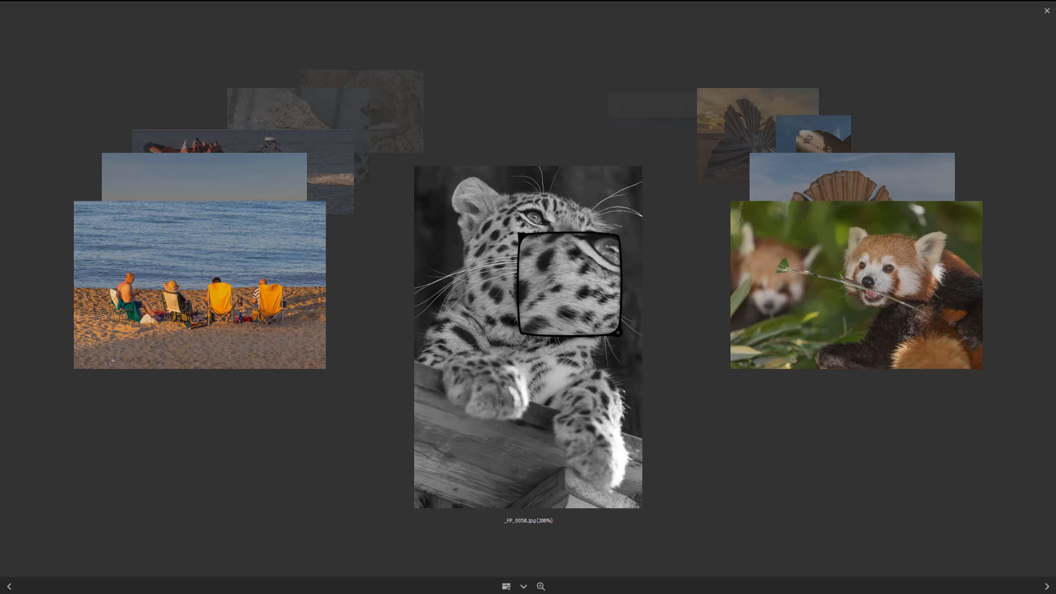
pyautogui.moveTo(569, 282); pyautogui.dragTo(584, 269)
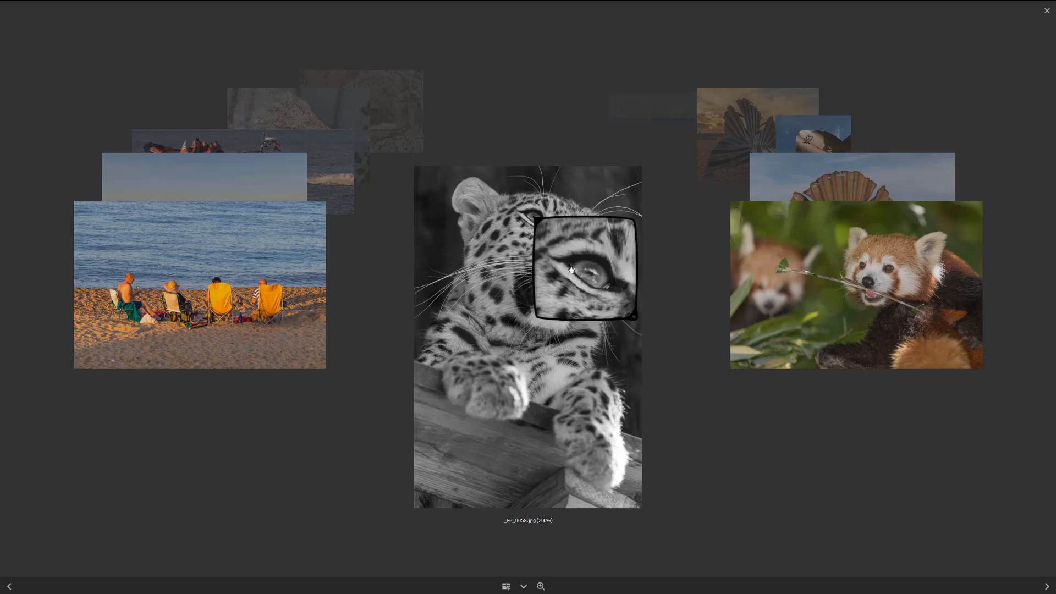
pyautogui.moveTo(574, 269)
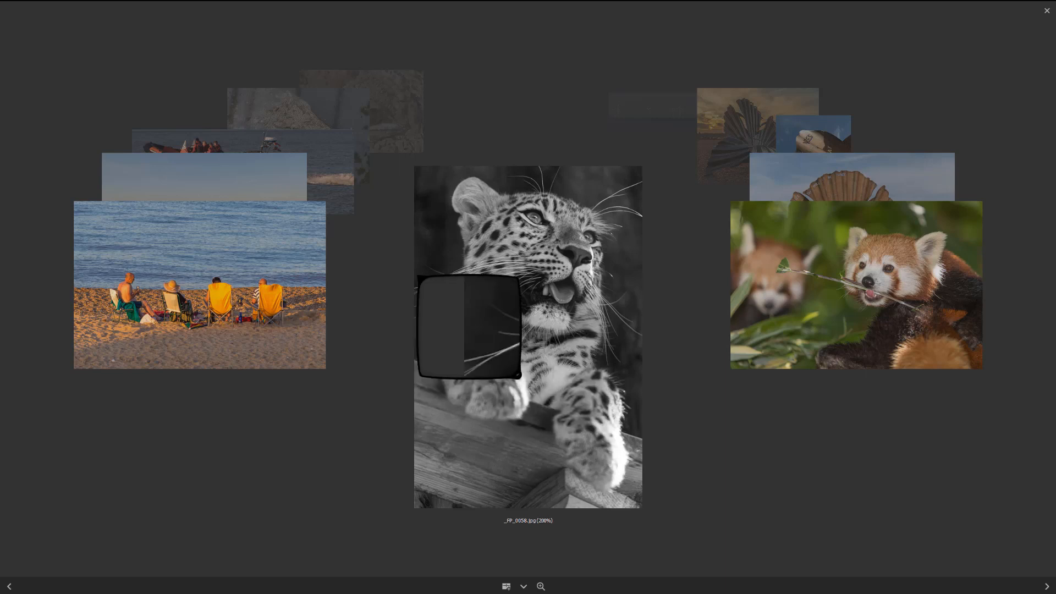
pyautogui.moveTo(469, 327); pyautogui.dragTo(619, 327)
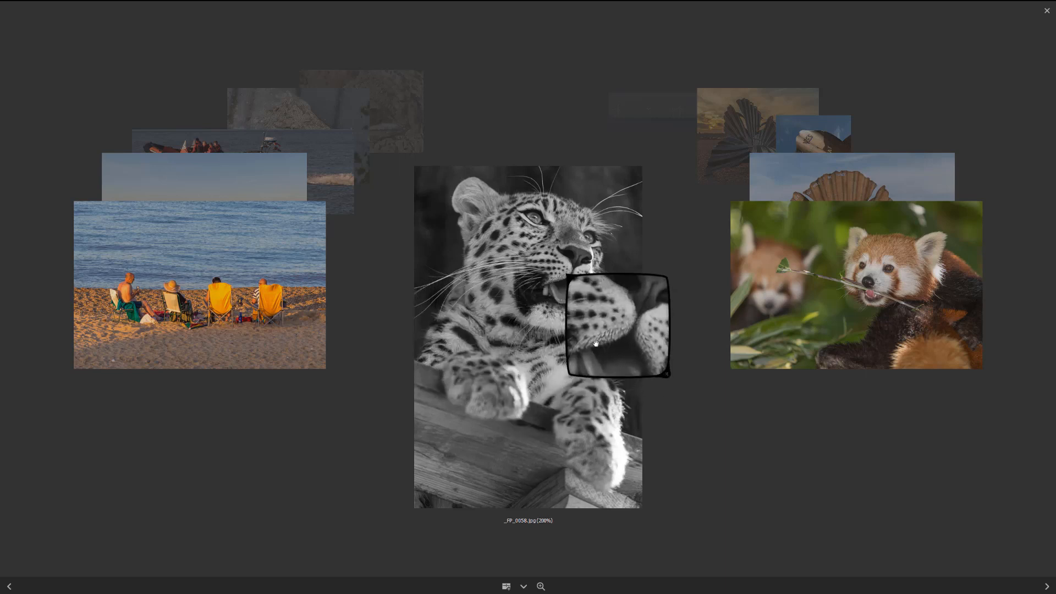
pyautogui.moveTo(618, 326); pyautogui.dragTo(599, 250)
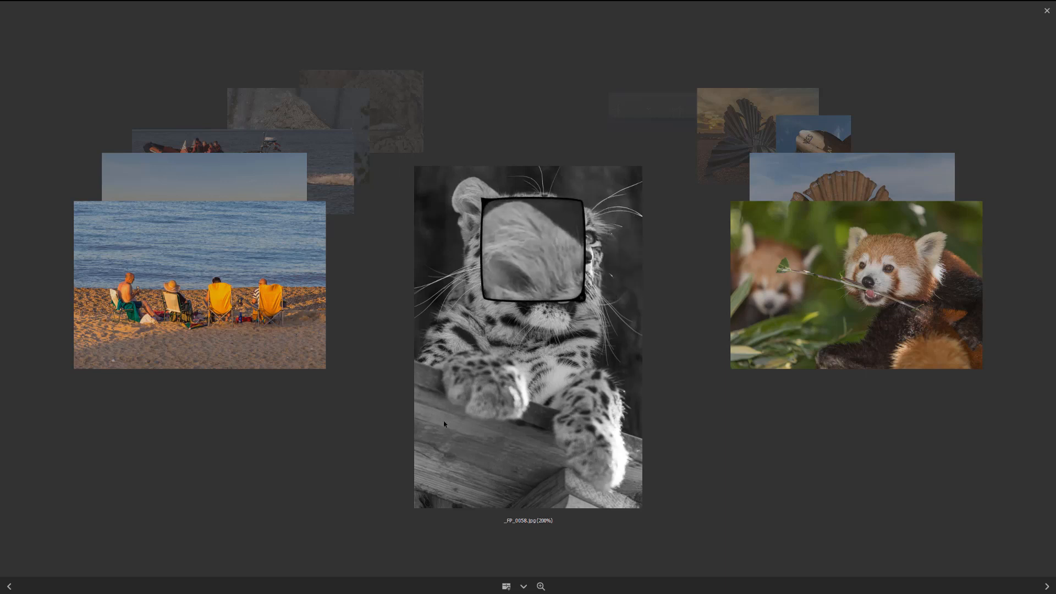
pyautogui.moveTo(562, 222)
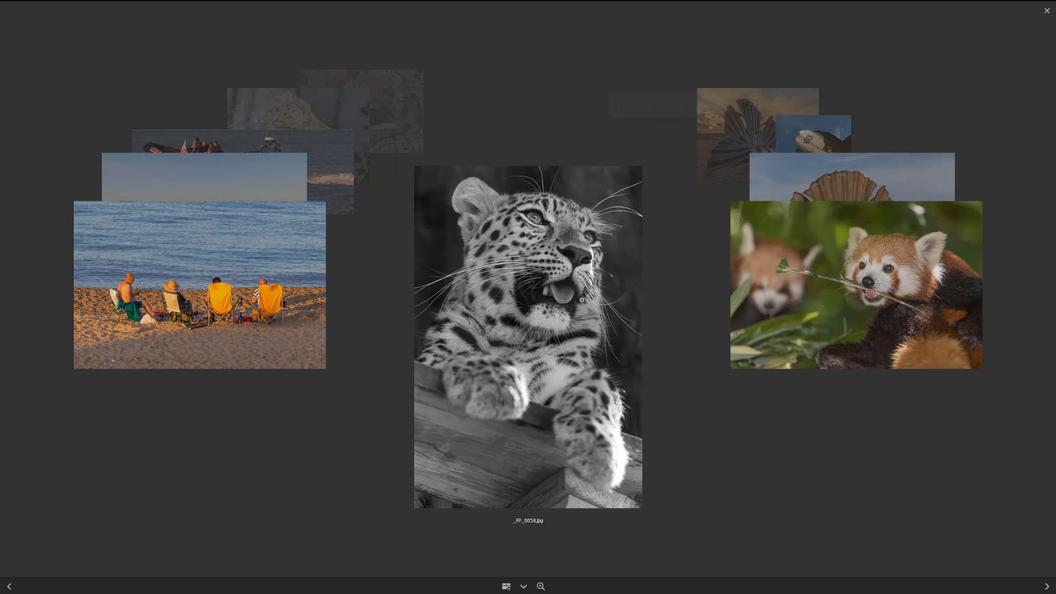
pyautogui.moveTo(446, 349)
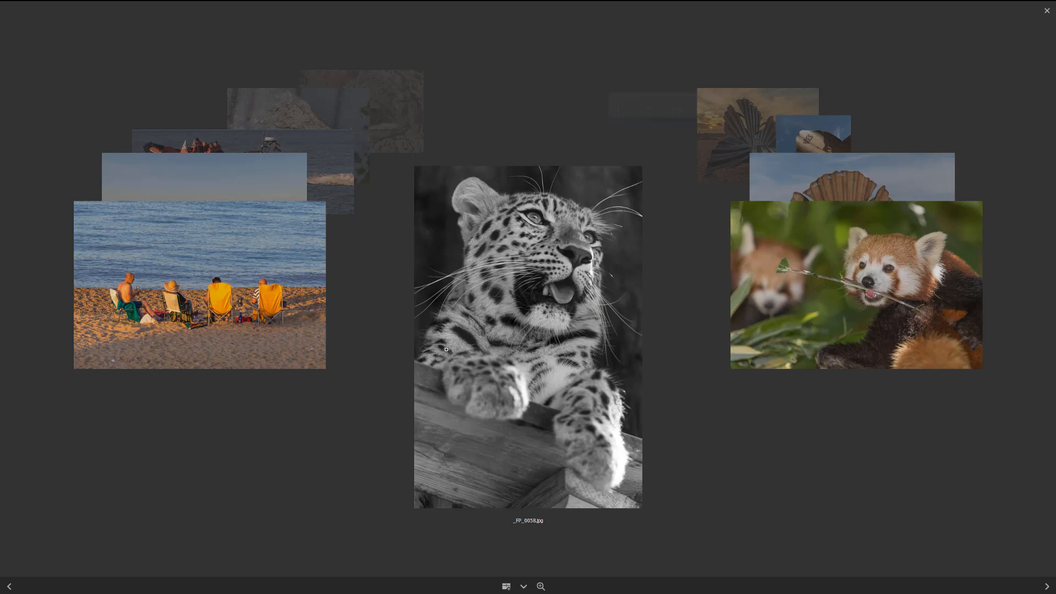
# Rate the black-and-white leopard close-up five stars
pyautogui.press('5')
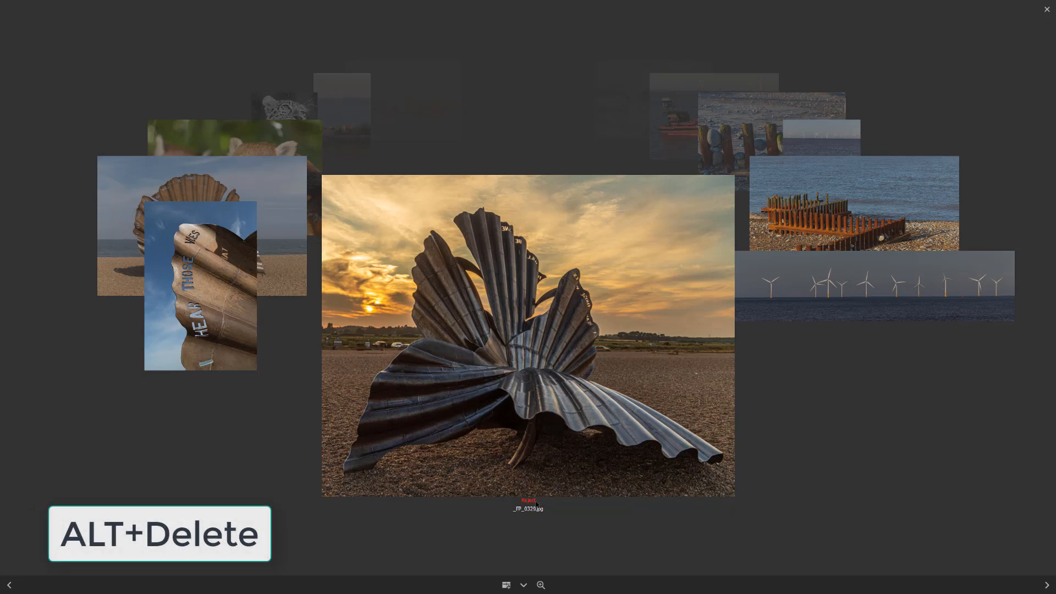
# Label the scallop sculpture sunset photo as Reject with Alt+Delete
pyautogui.press('alt+Delete')
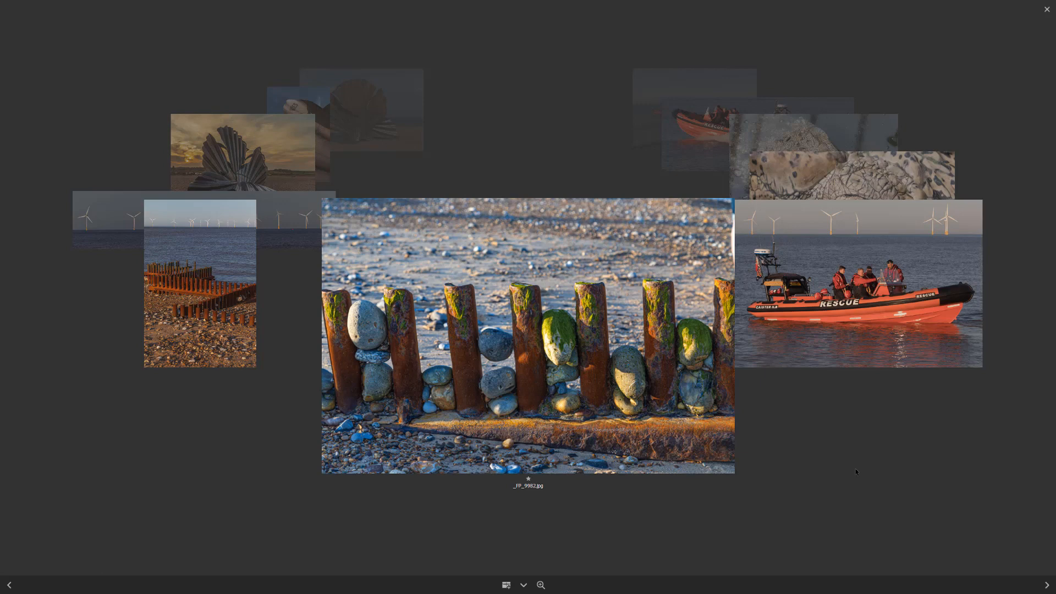
# Advance the carousel past the groyne, crocodile and speedboat images to the boat-launch photo
pyautogui.click(1046, 584)
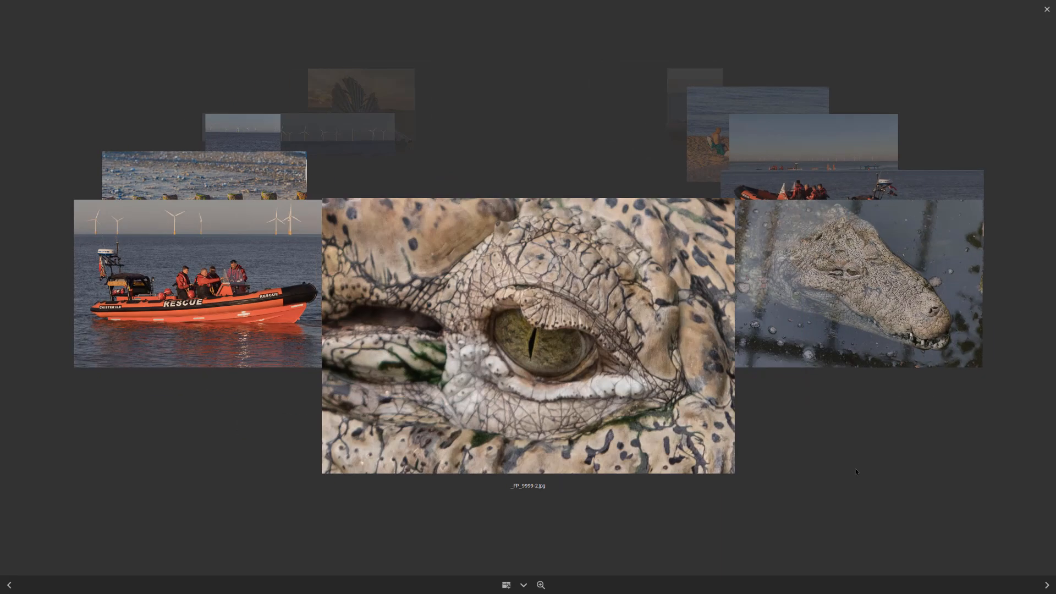
pyautogui.click(1046, 583)
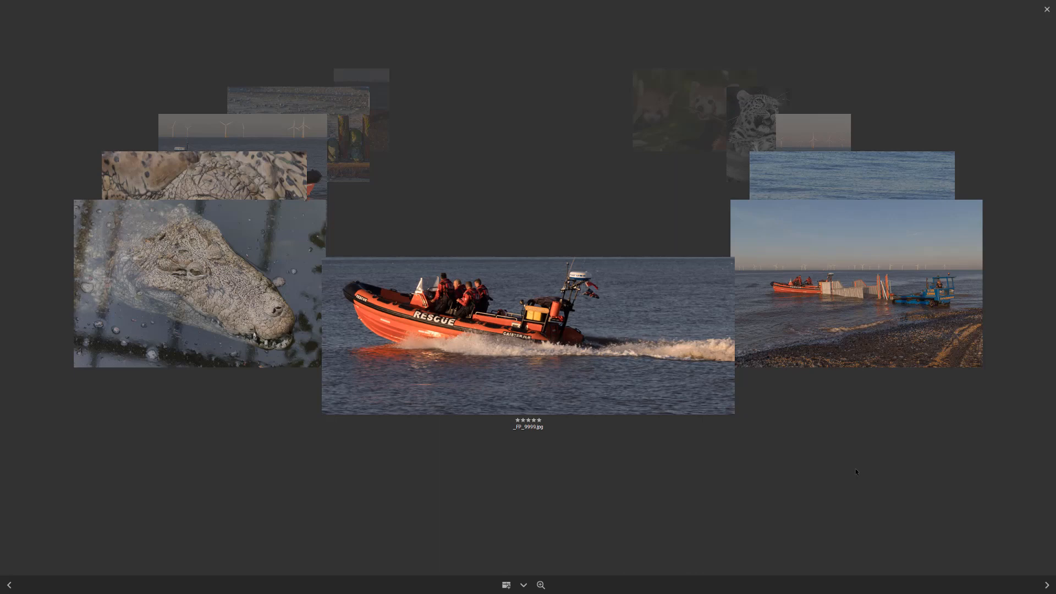
pyautogui.click(1046, 585)
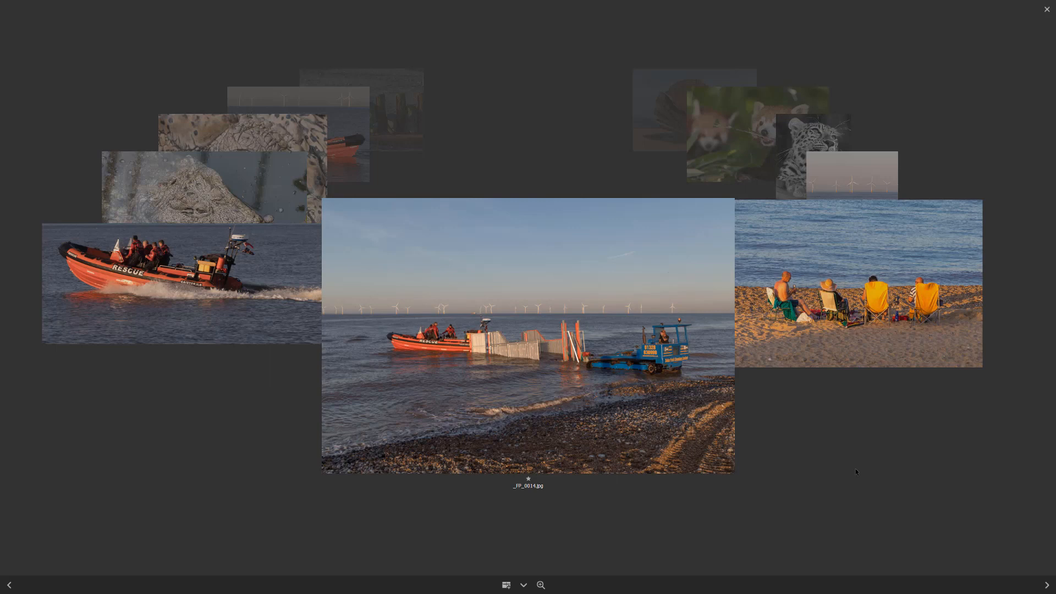
pyautogui.moveTo(625, 570)
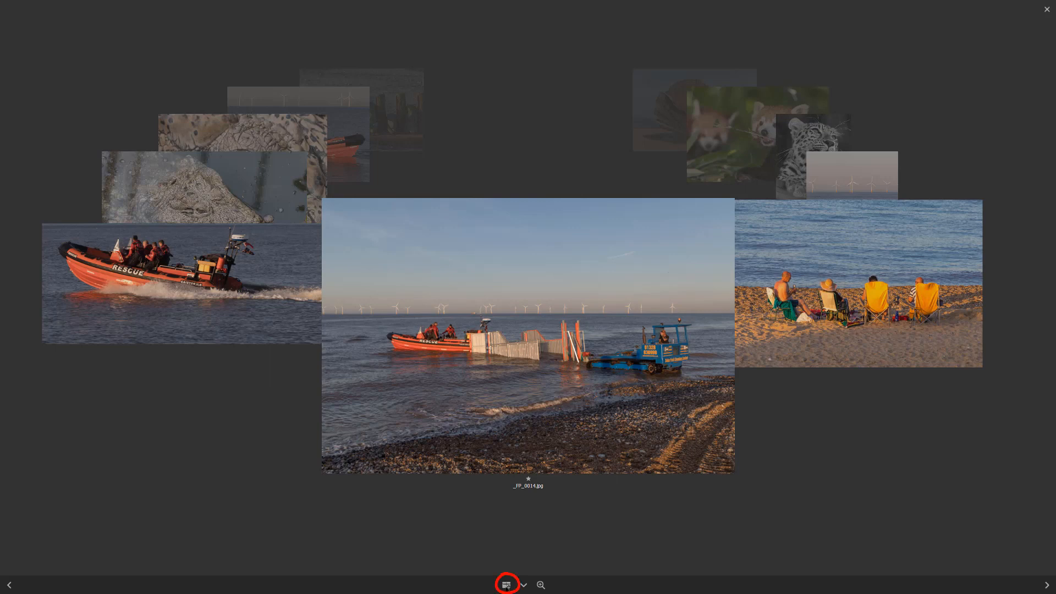
pyautogui.click(506, 583)
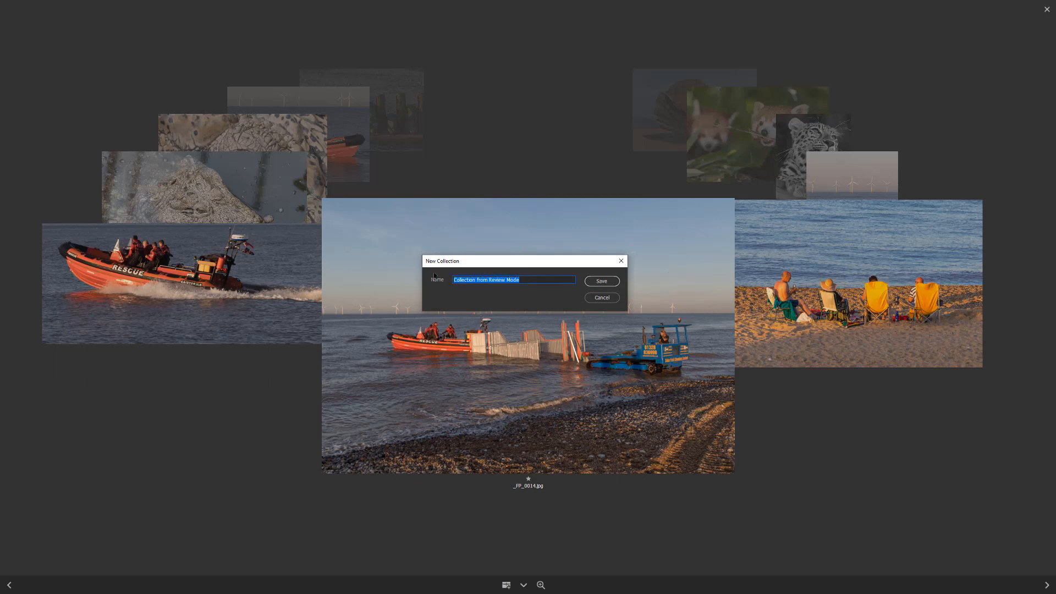
# Name the new collection '5 Star and 1 Star Images' and save it
pyautogui.write('% 5')
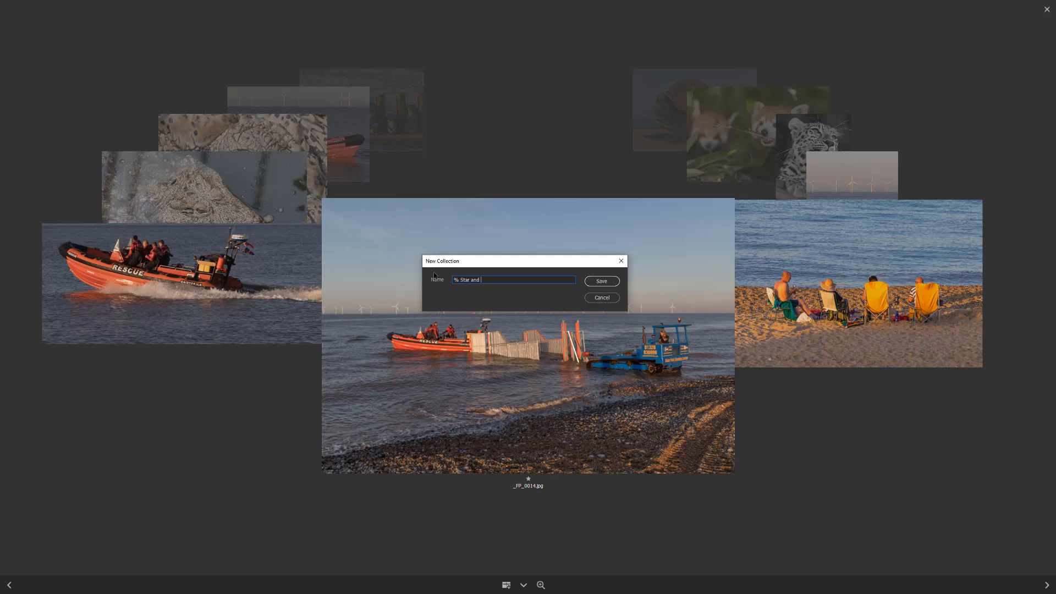
pyautogui.write('1 Star Images')
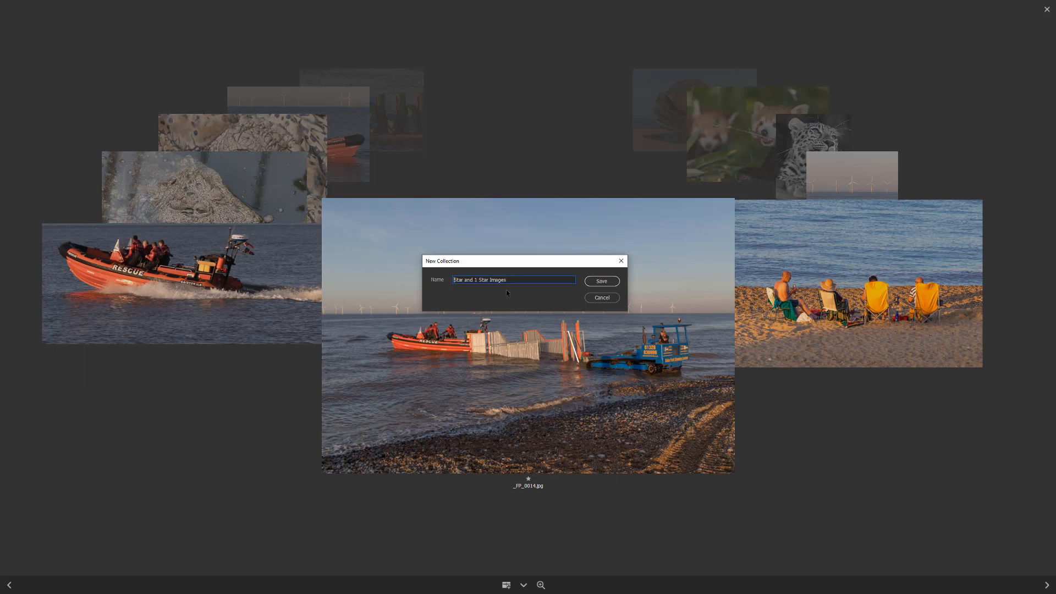
pyautogui.write('5')
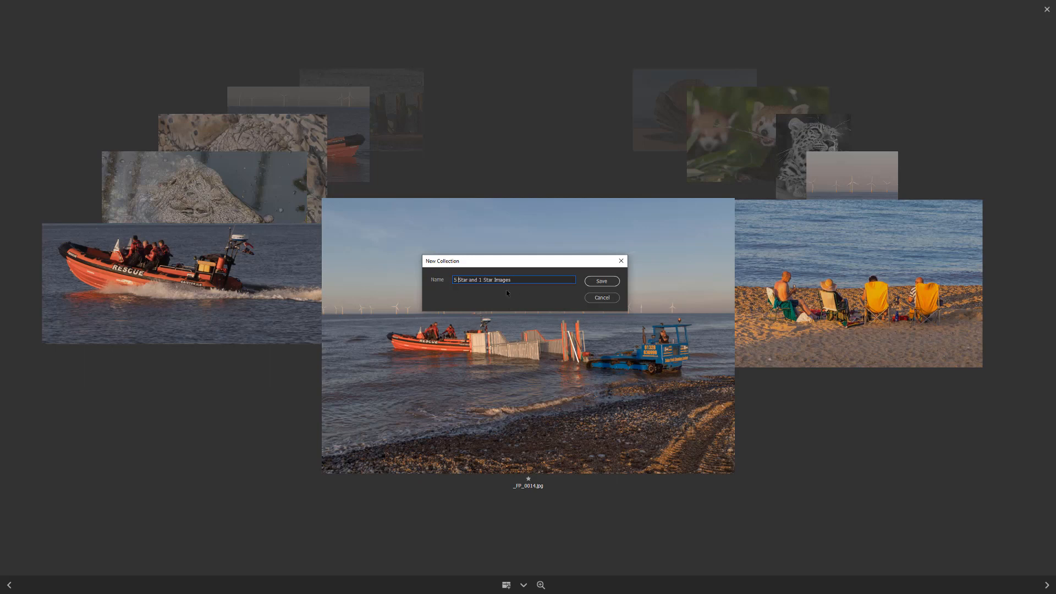
pyautogui.click(600, 280)
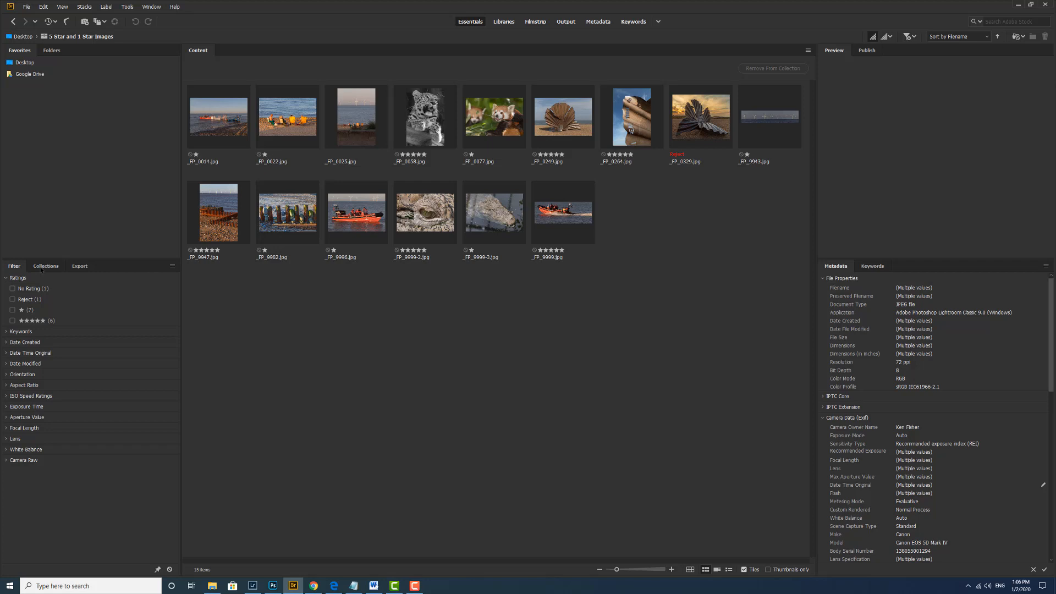
pyautogui.click(45, 266)
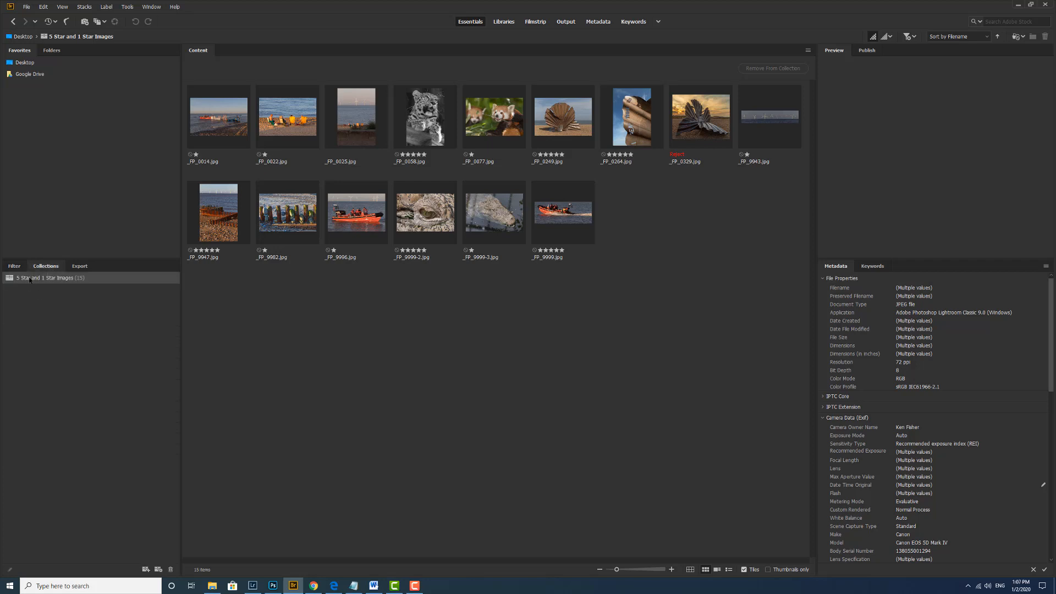
pyautogui.moveTo(86, 280)
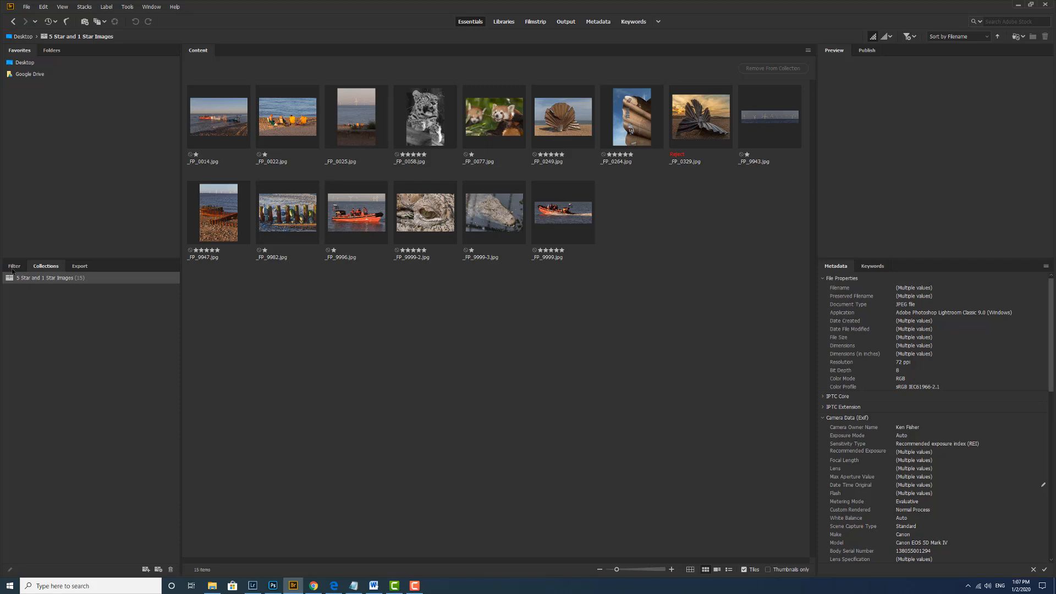
pyautogui.click(13, 267)
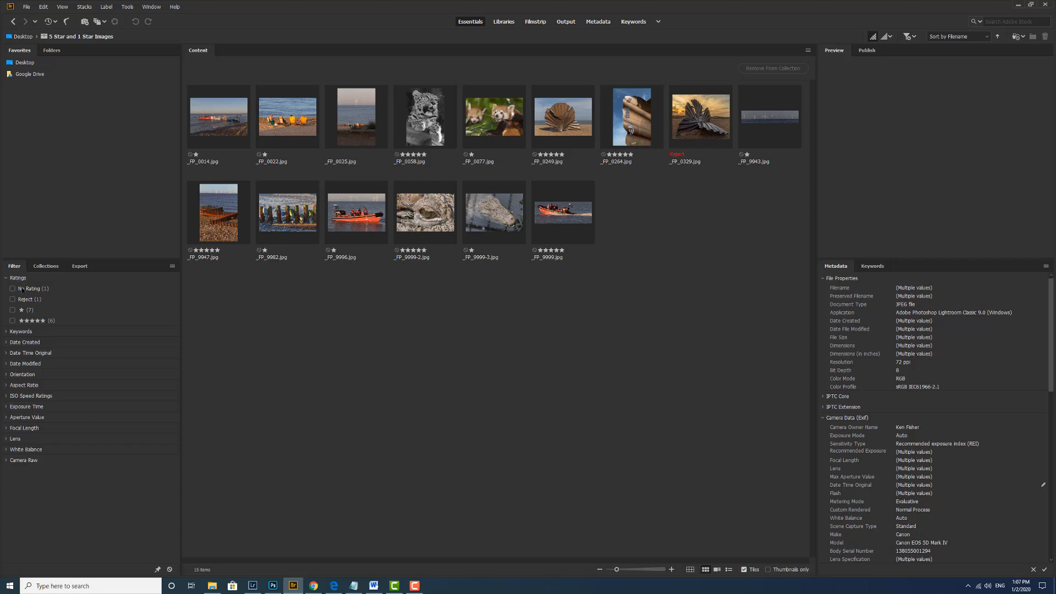
# Filter the collection by five-star, one-star and rejected ratings in turn, clearing each filter afterwards
pyautogui.click(12, 320)
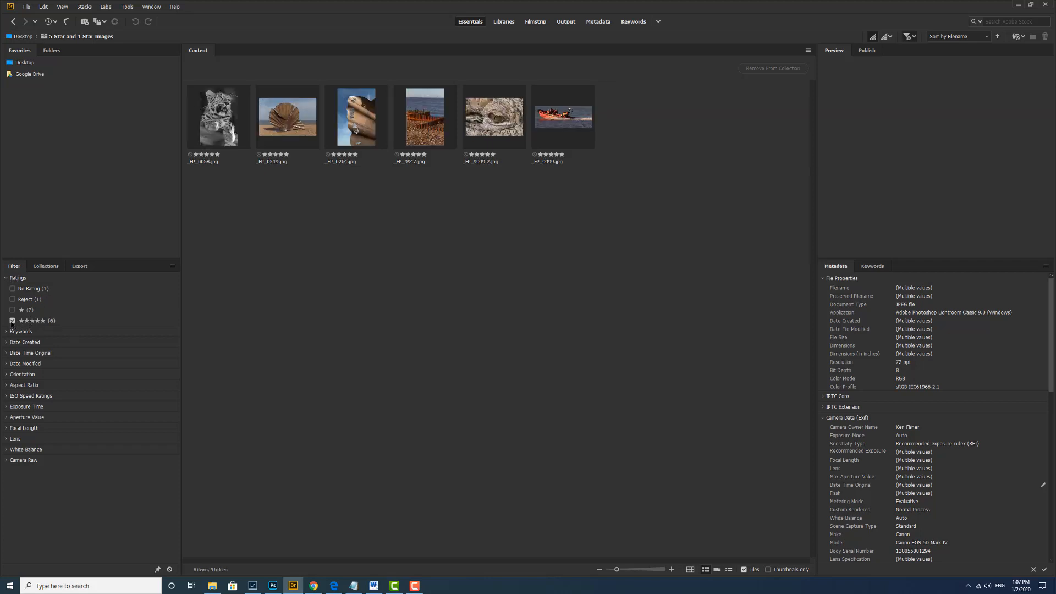
pyautogui.click(12, 320)
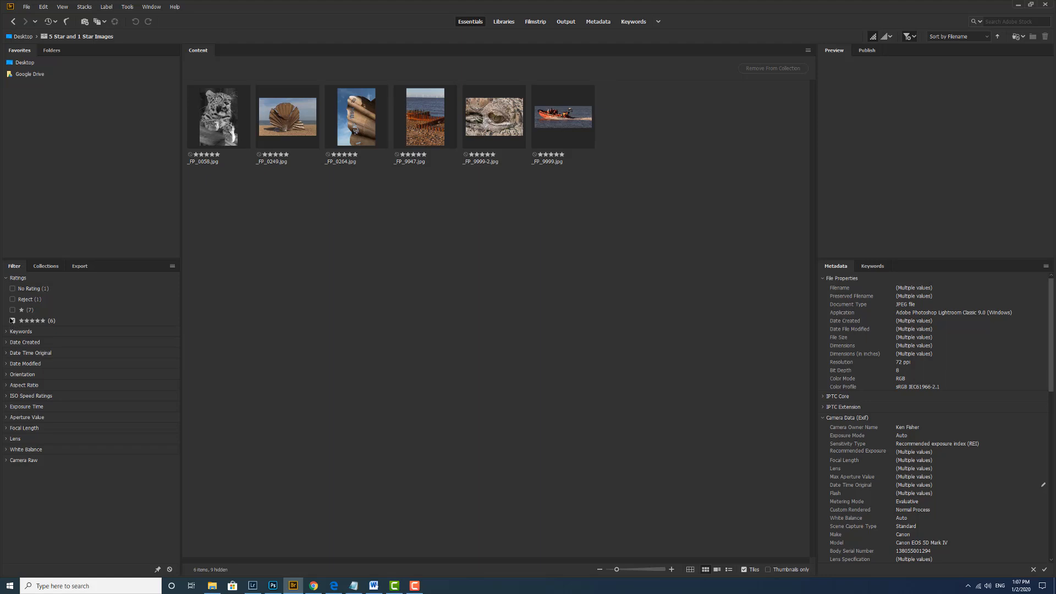
pyautogui.click(12, 310)
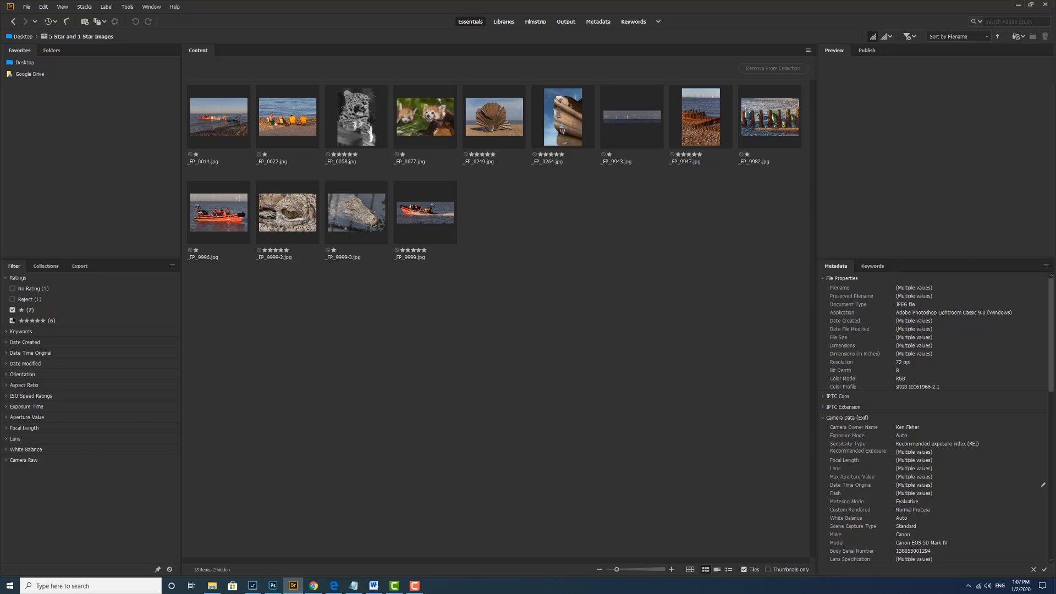
pyautogui.click(12, 320)
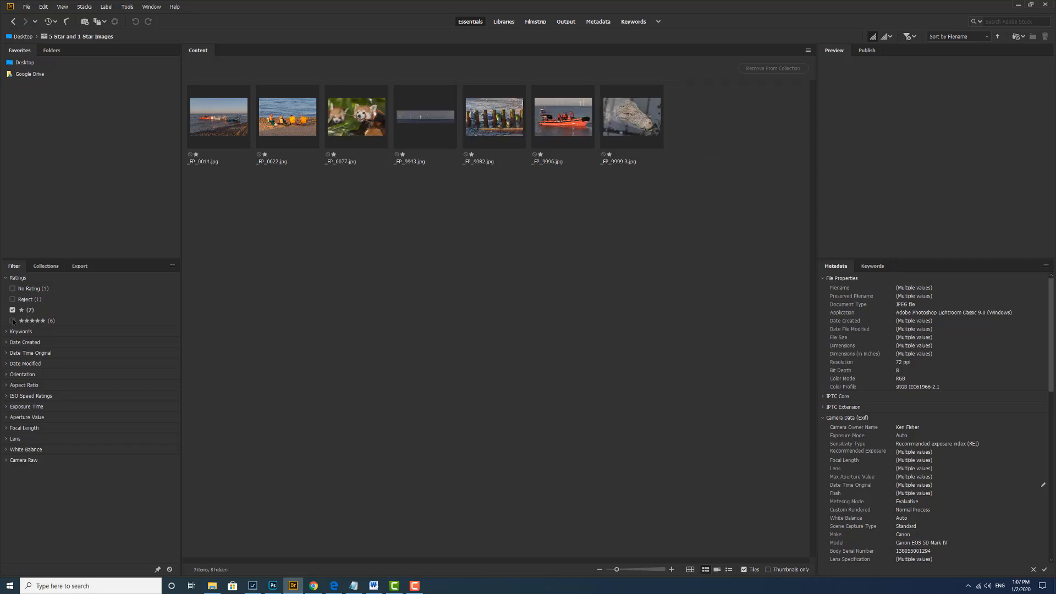
pyautogui.click(12, 320)
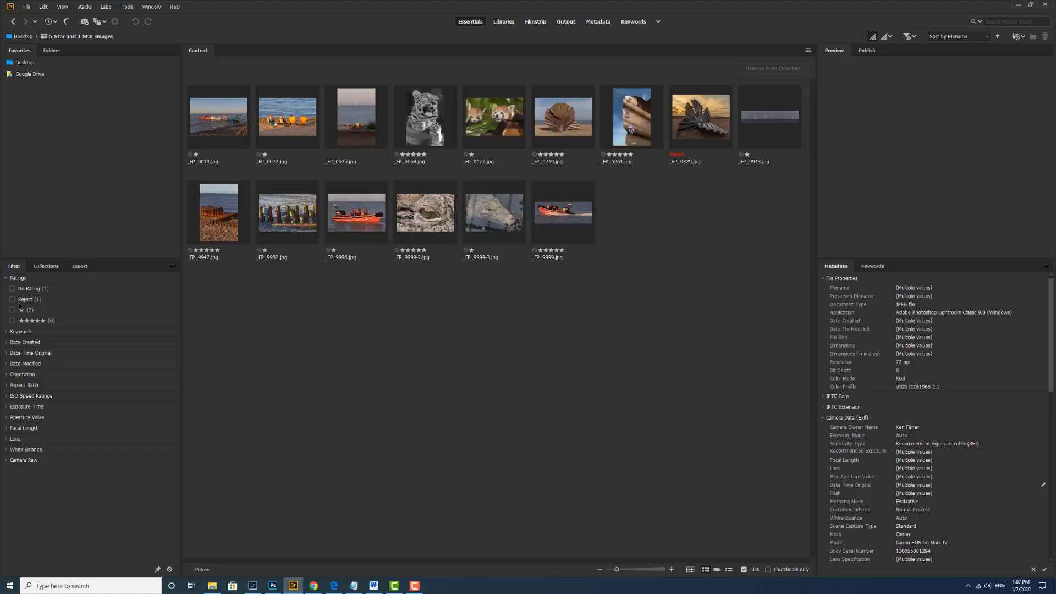
pyautogui.click(12, 298)
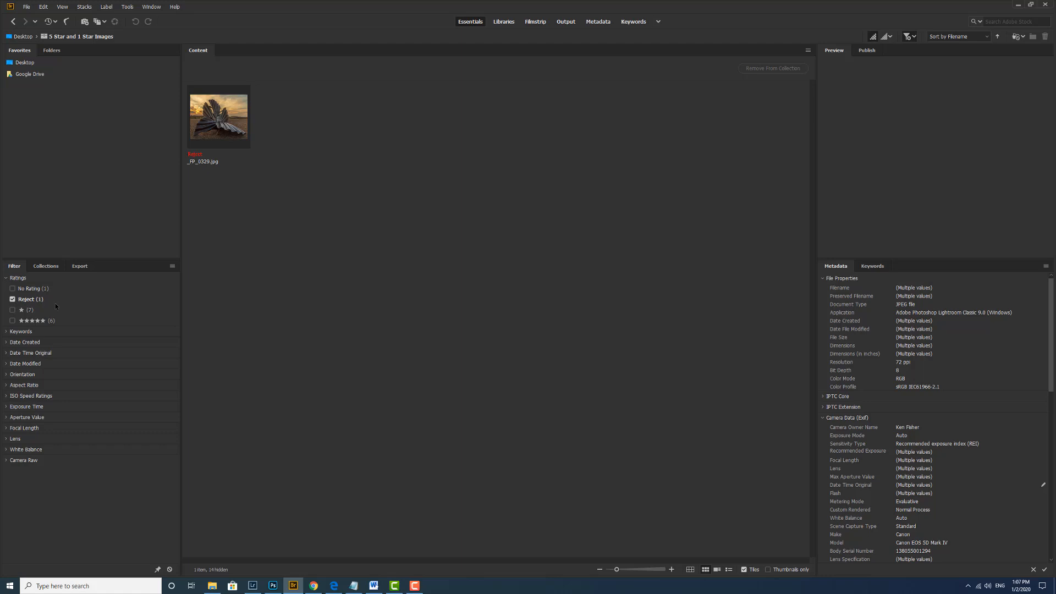
pyautogui.click(13, 299)
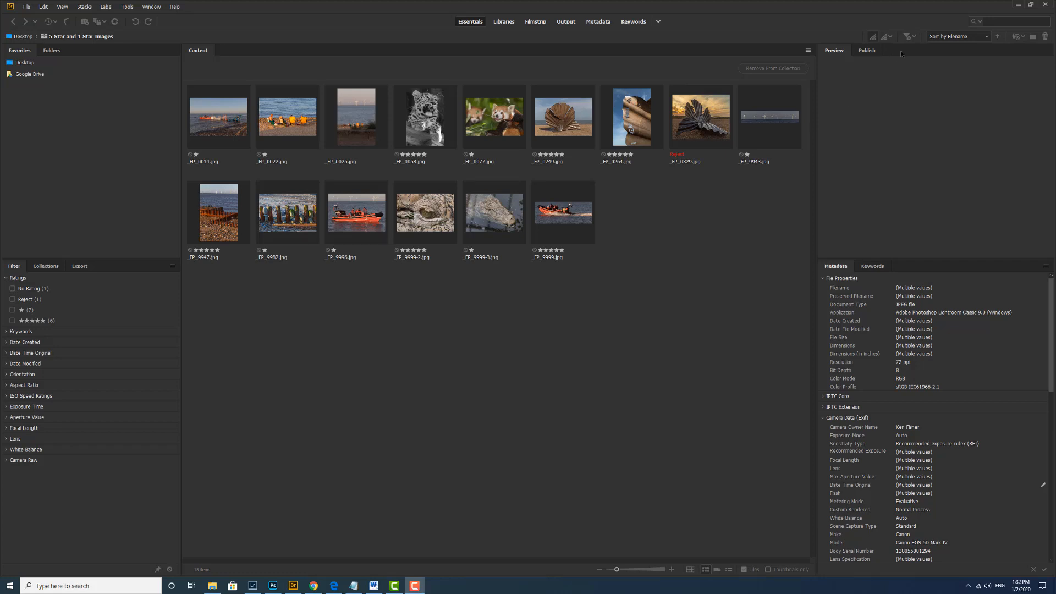
# Show Rejected Items Only via the rating filter, then reopen the filter to clear it
pyautogui.click(907, 36)
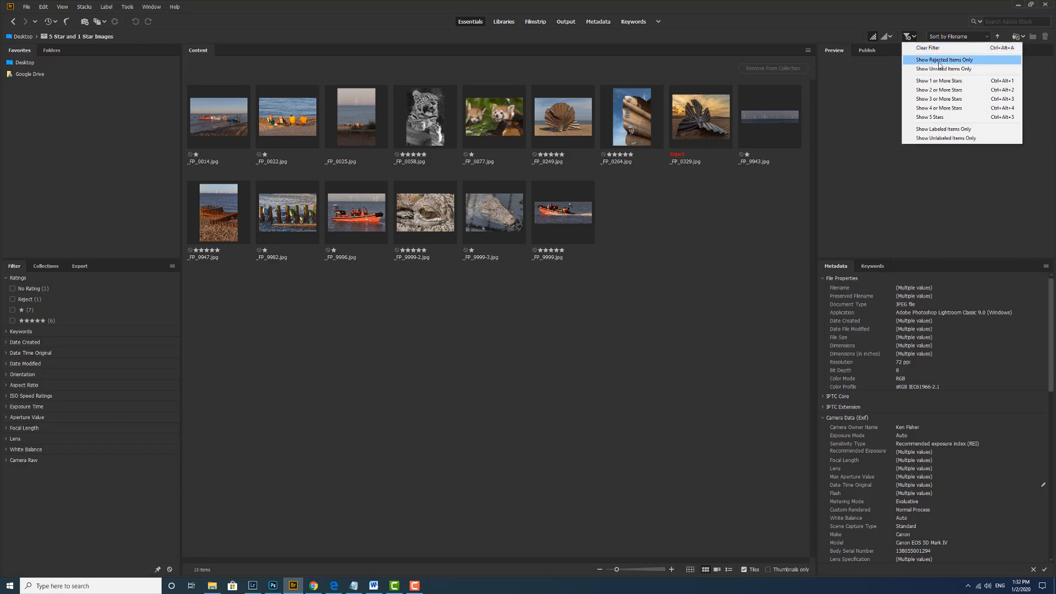
pyautogui.click(942, 60)
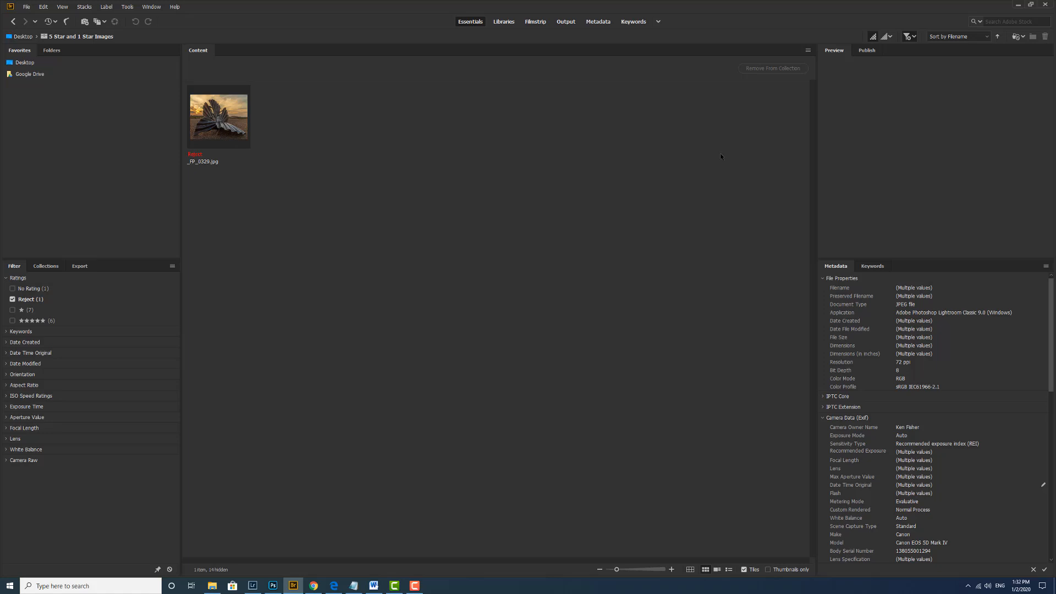
pyautogui.moveTo(289, 127)
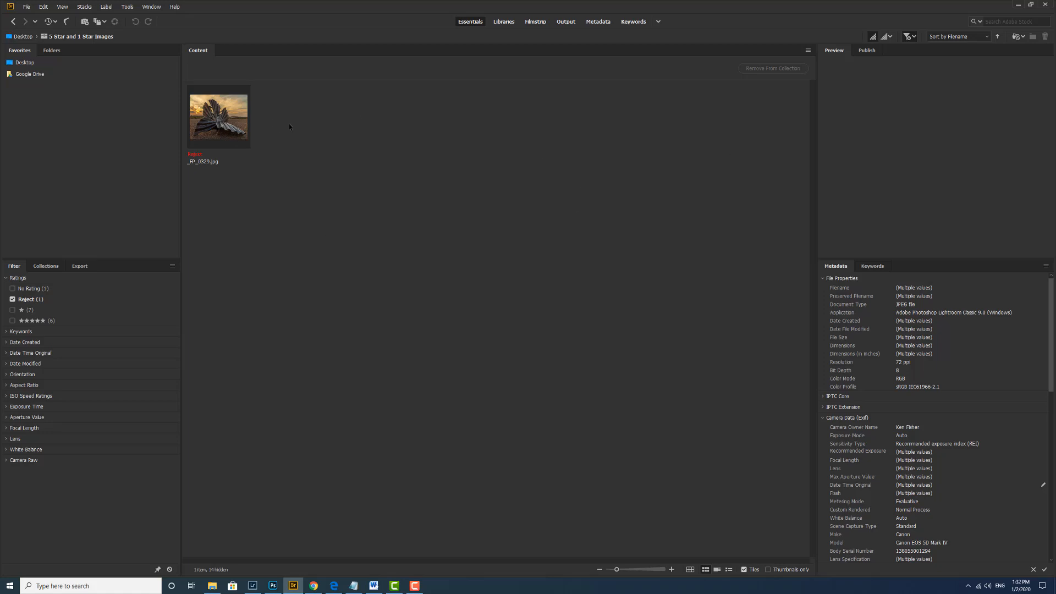
pyautogui.moveTo(209, 136)
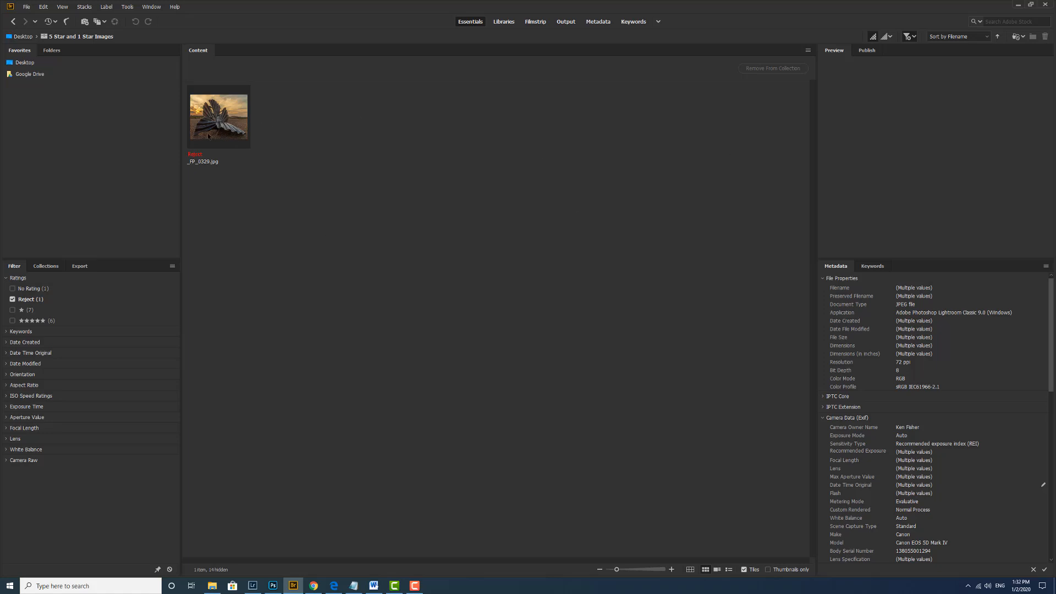
pyautogui.moveTo(935, 71)
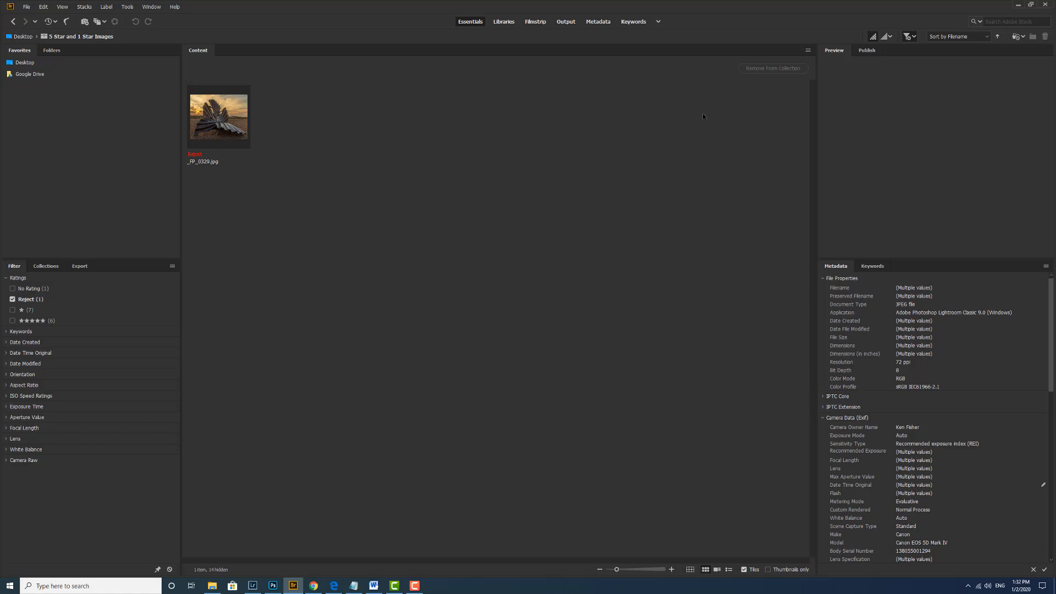
pyautogui.moveTo(935, 101)
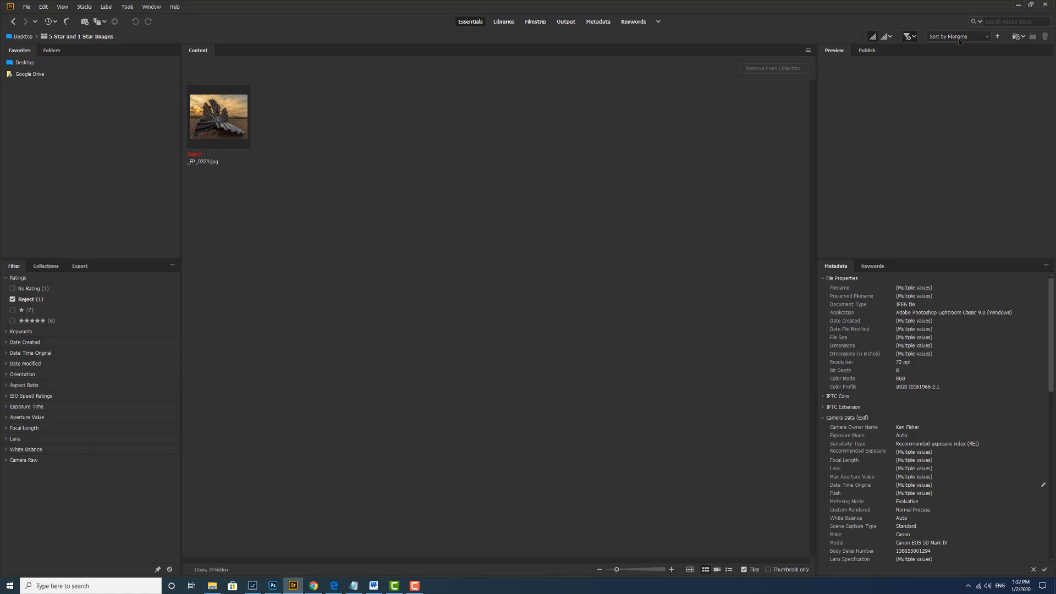
pyautogui.click(907, 37)
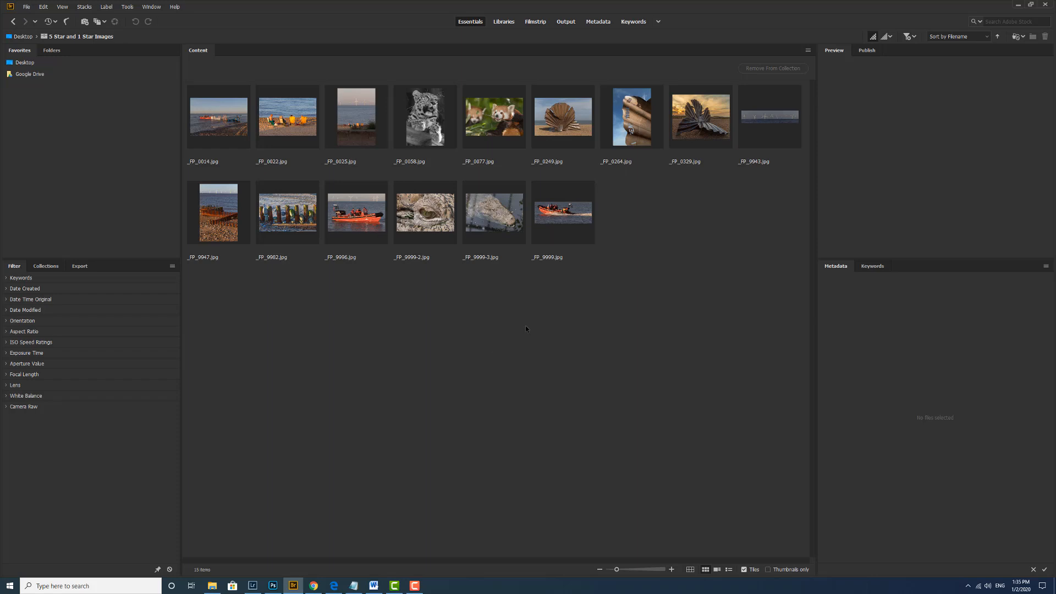
pyautogui.moveTo(298, 101)
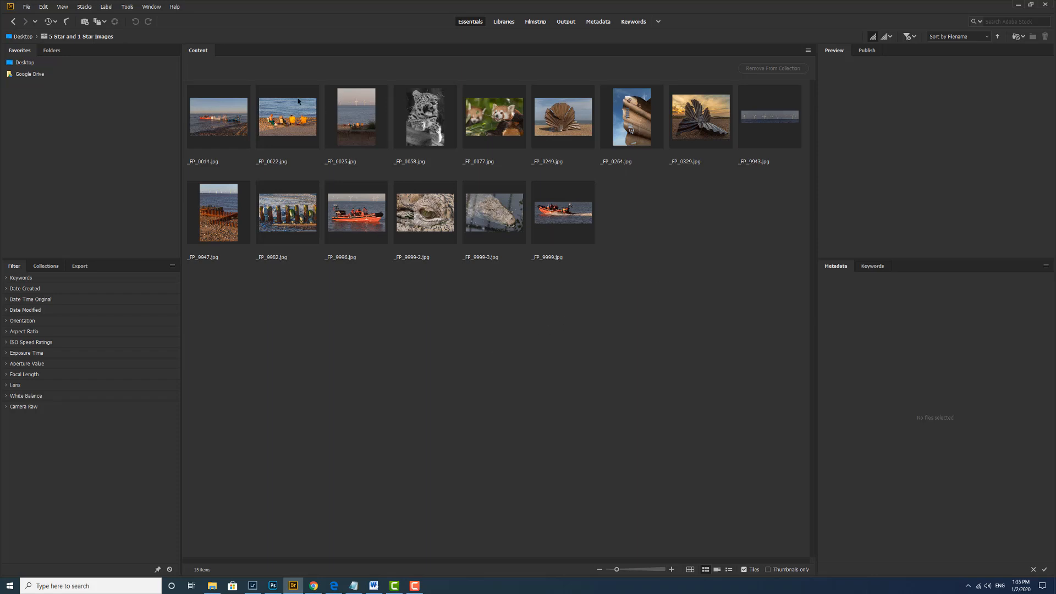
# Select all fifteen collection photos and bring up the Refine choices
pyautogui.click(218, 116)
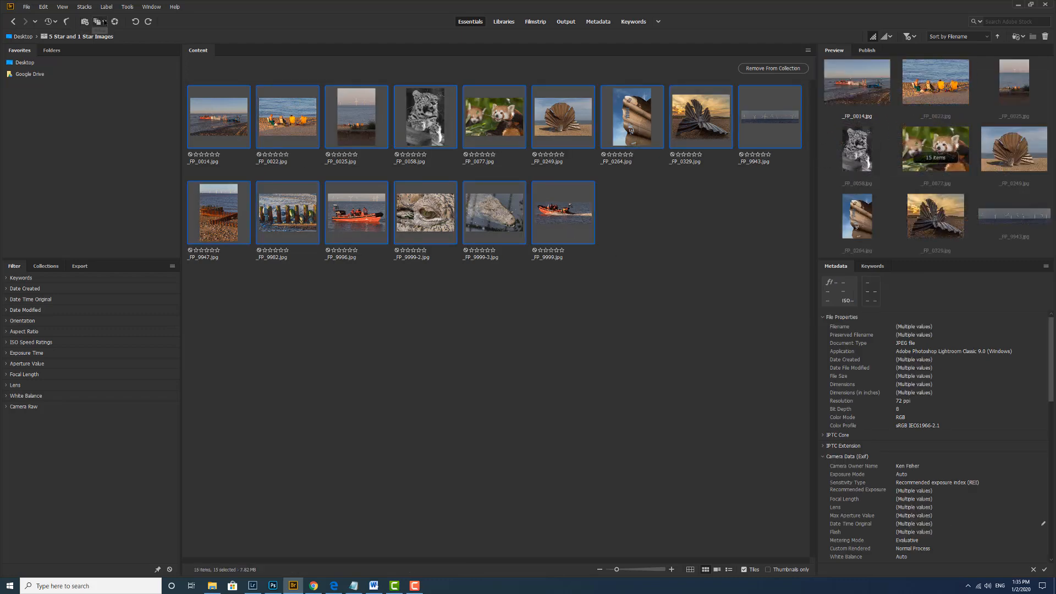
pyautogui.click(98, 21)
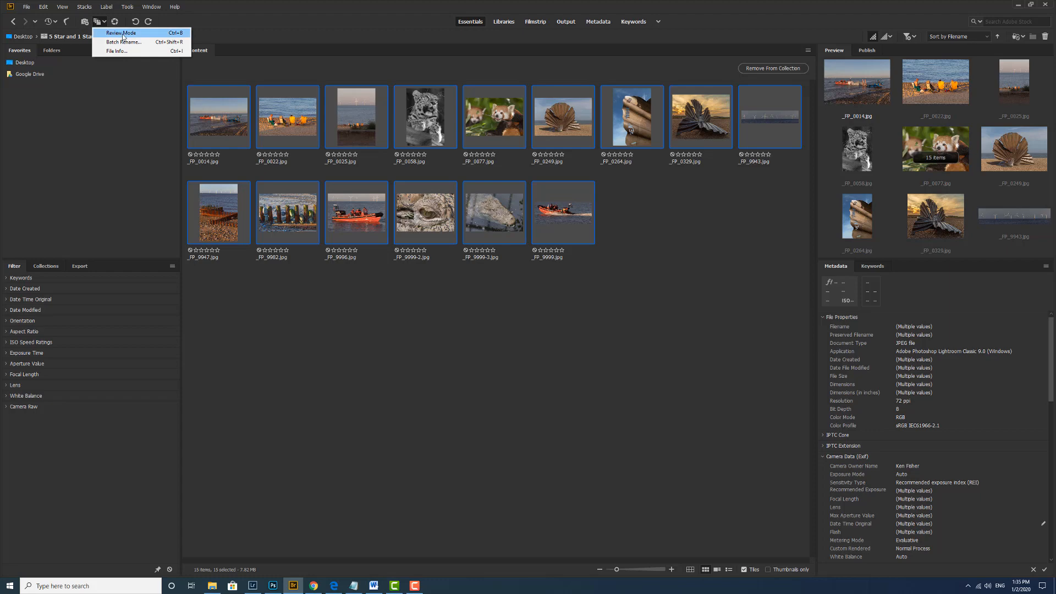
# Enter Review Mode and drop four unwanted photos, including the groynes and a rescue boat shot
pyautogui.click(121, 32)
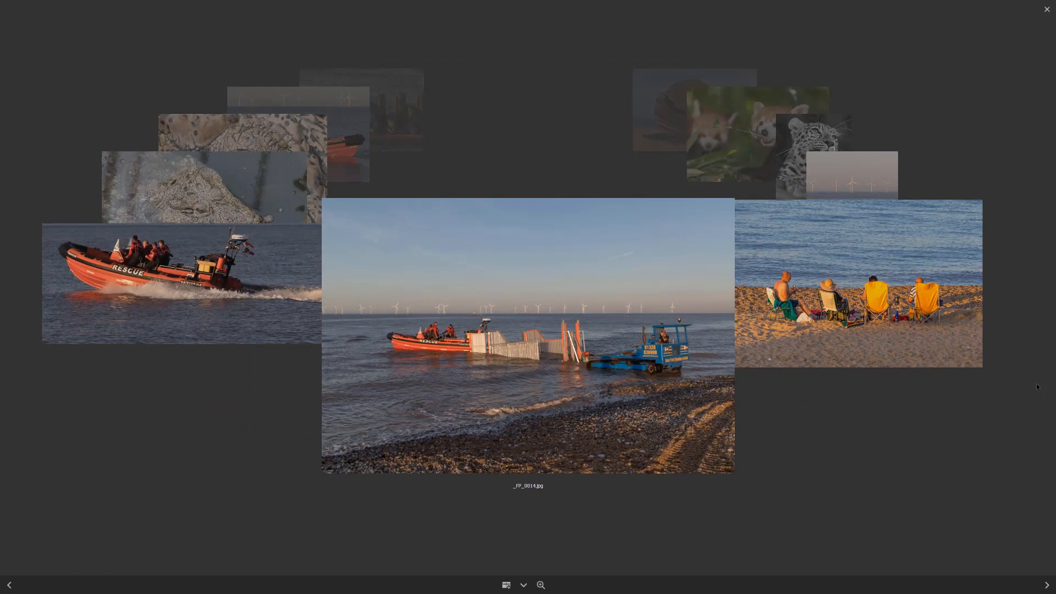
pyautogui.click(1045, 584)
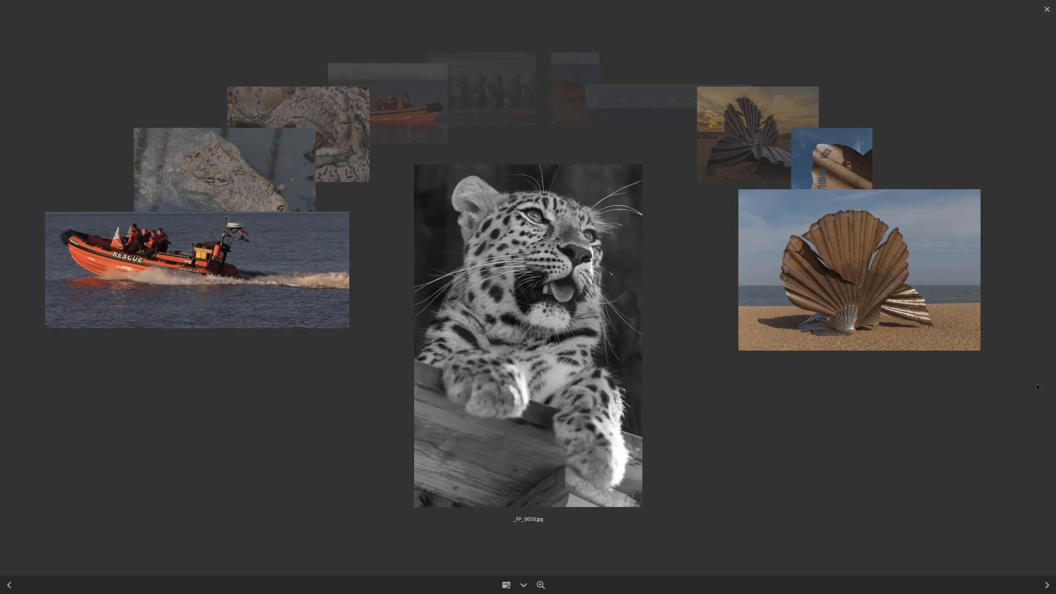
pyautogui.click(1046, 585)
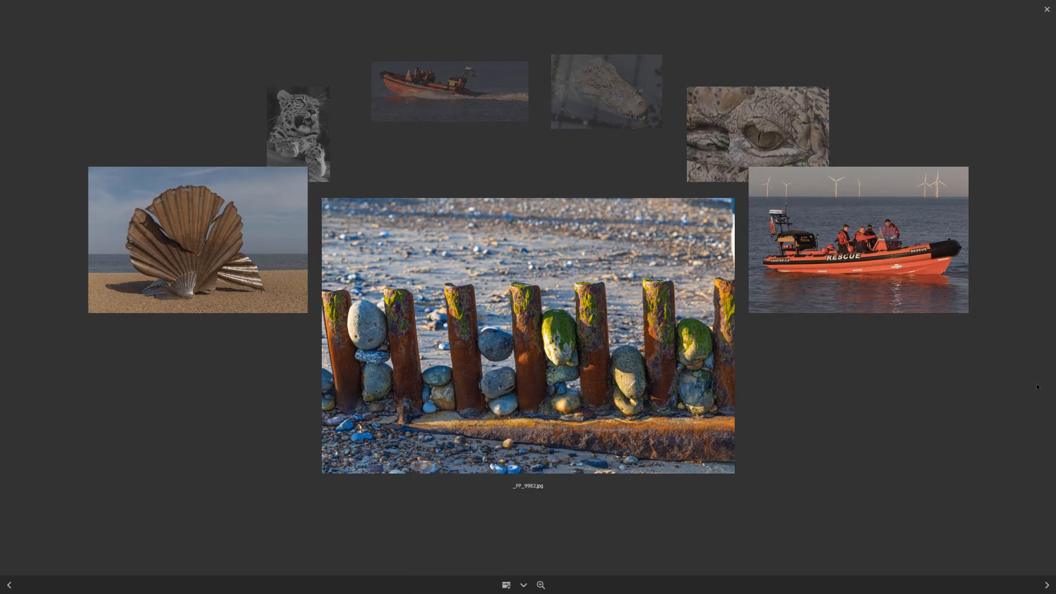
pyautogui.click(1046, 585)
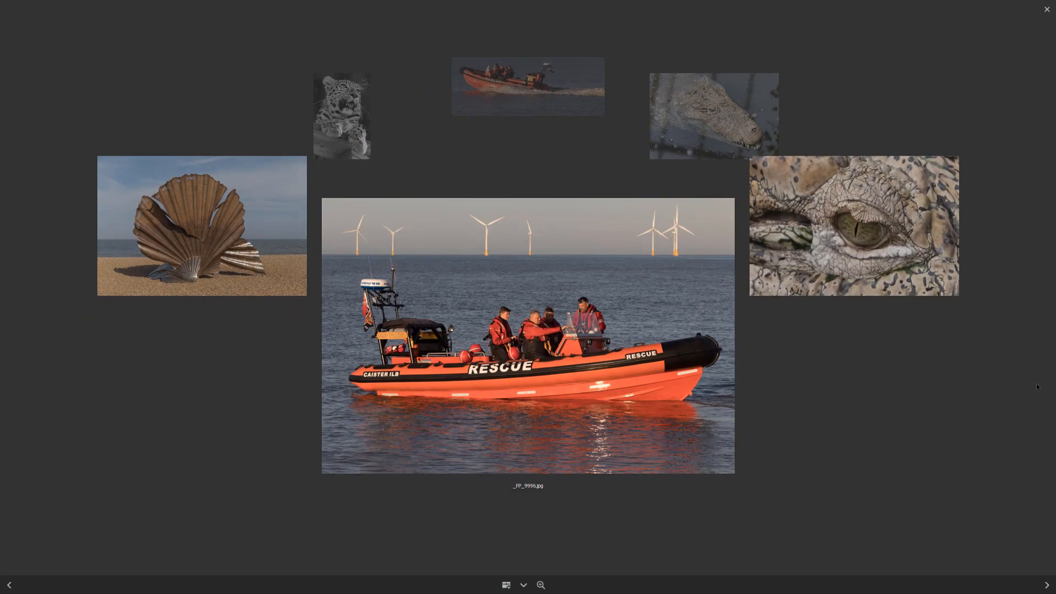
pyautogui.click(1045, 585)
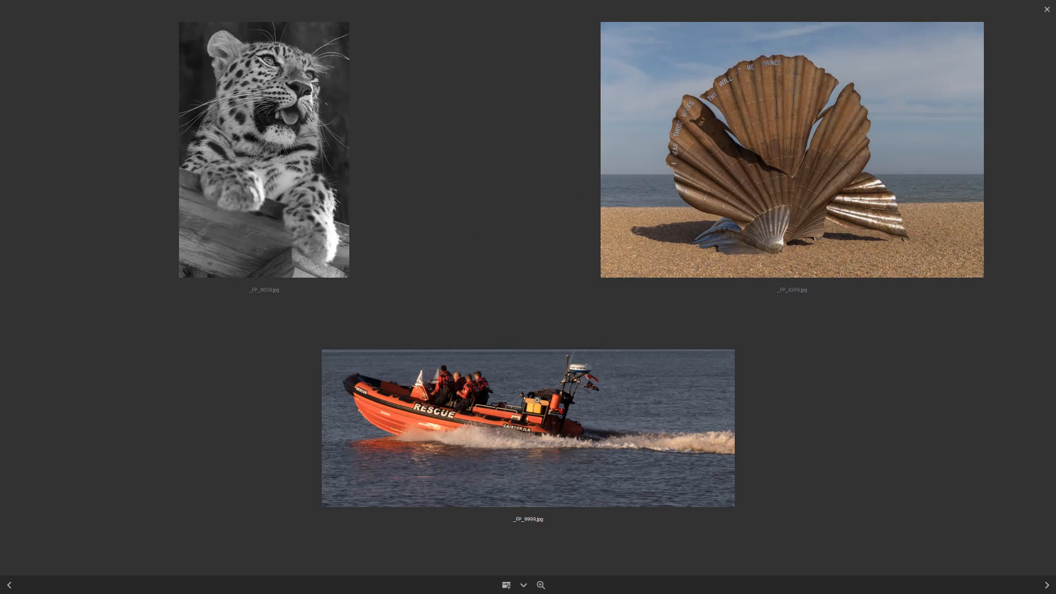
pyautogui.moveTo(357, 216)
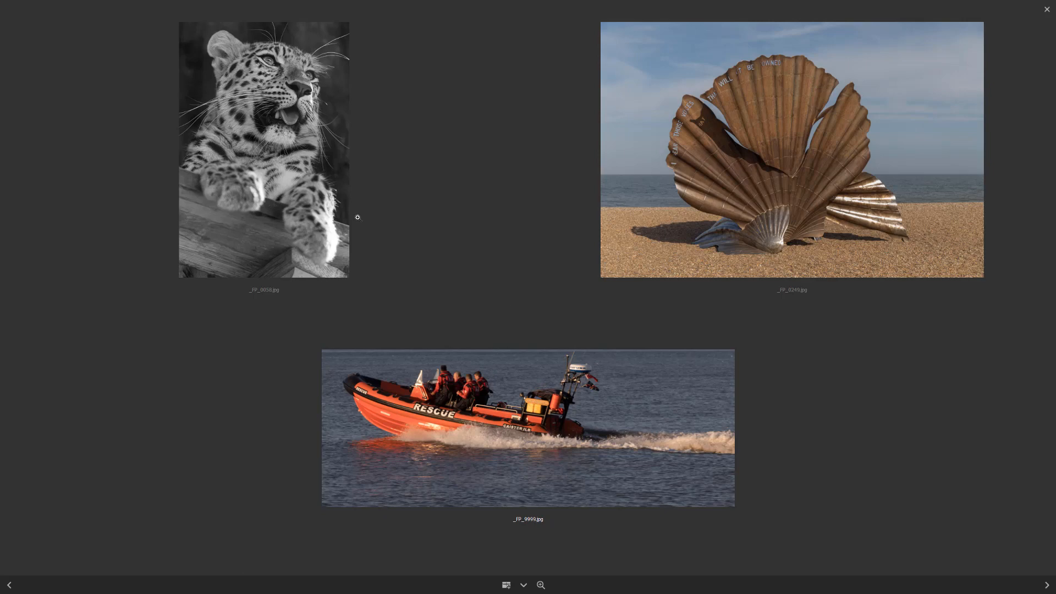
pyautogui.moveTo(648, 267)
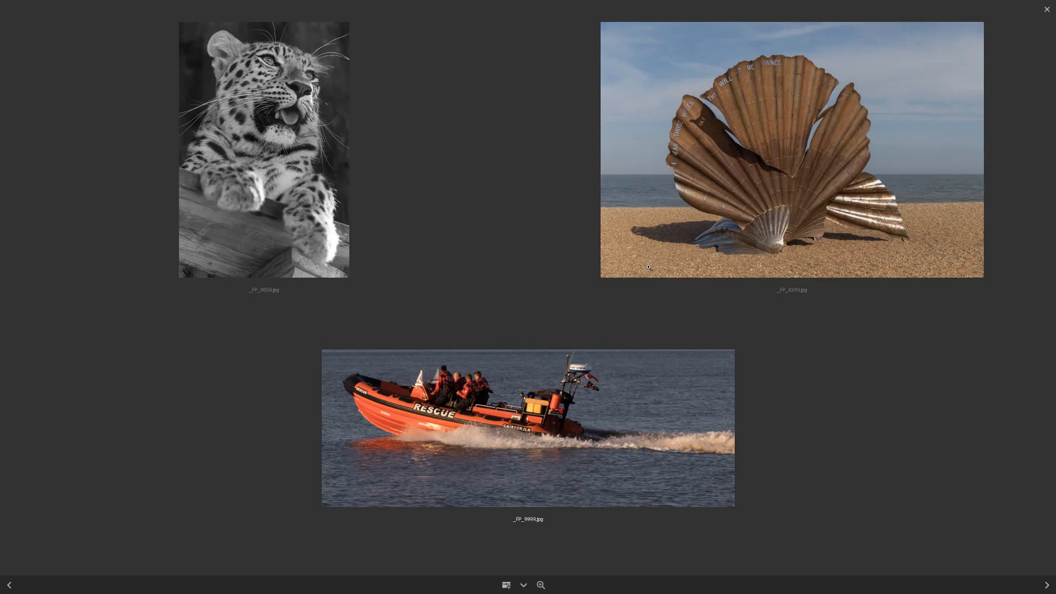
pyautogui.moveTo(713, 320)
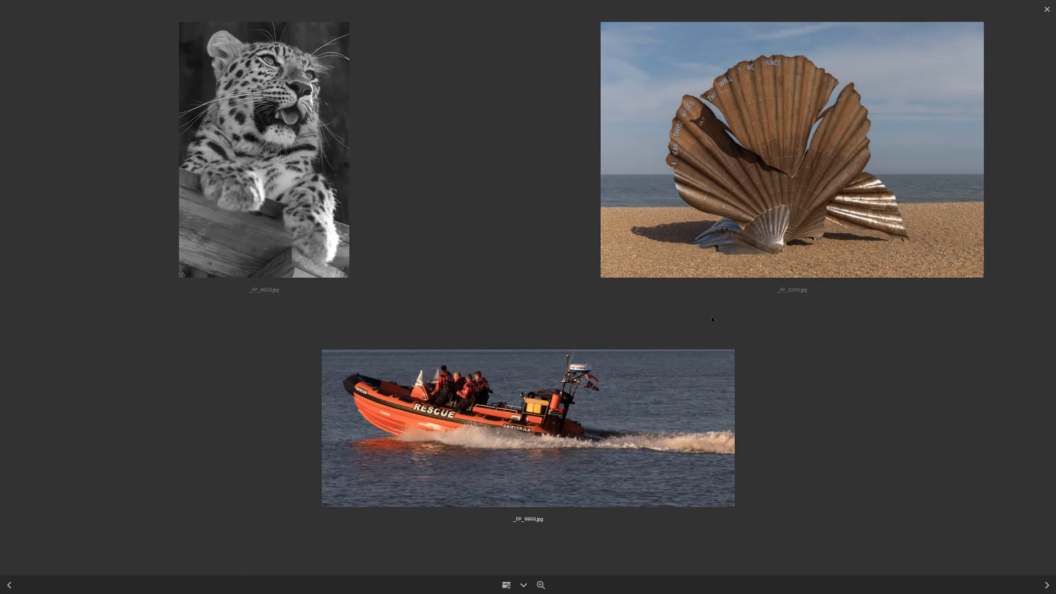
pyautogui.moveTo(643, 462)
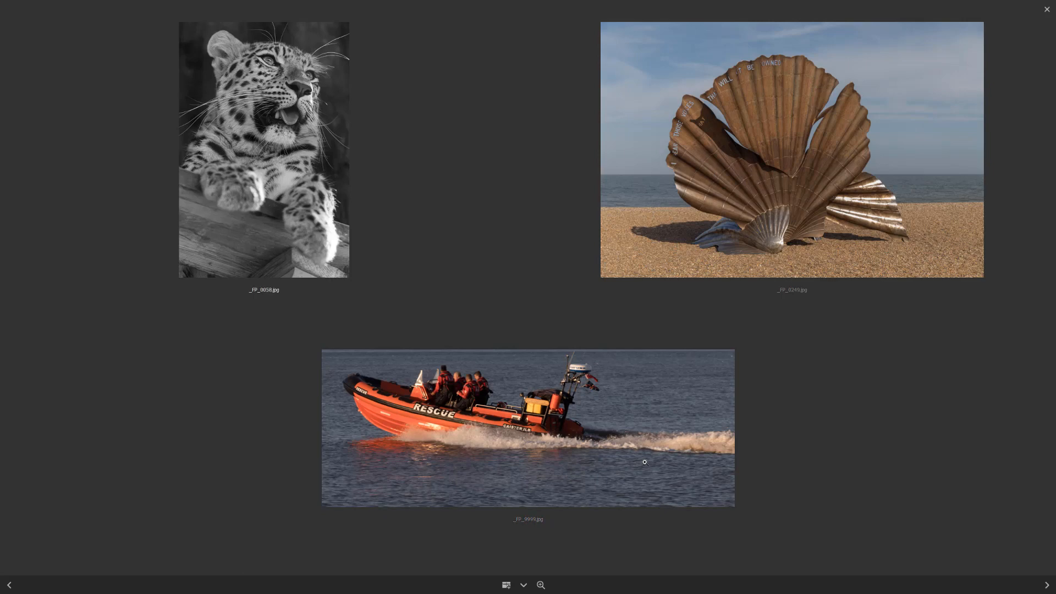
pyautogui.moveTo(494, 427)
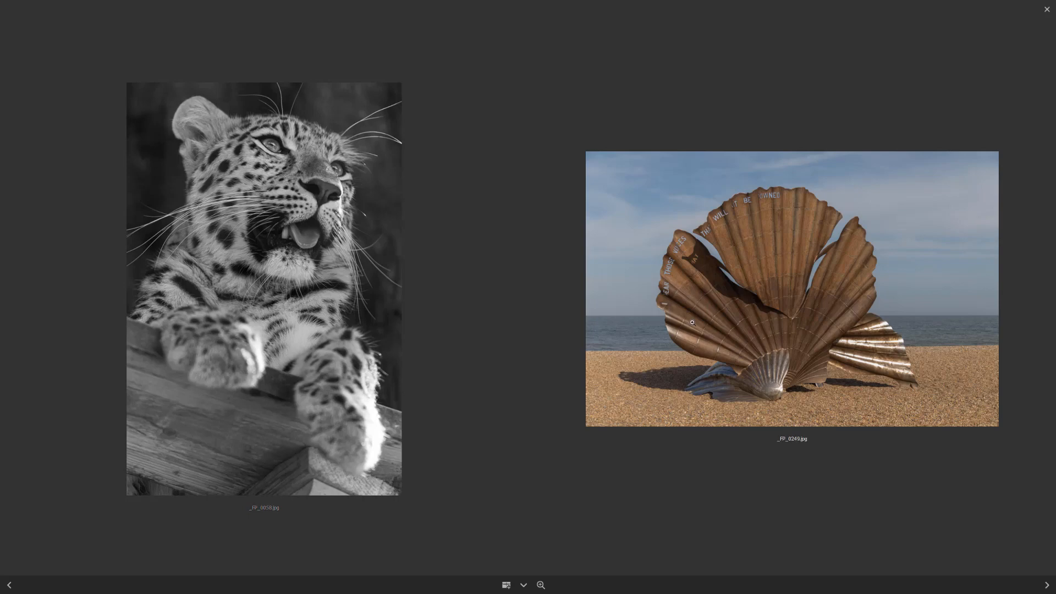
pyautogui.moveTo(797, 244)
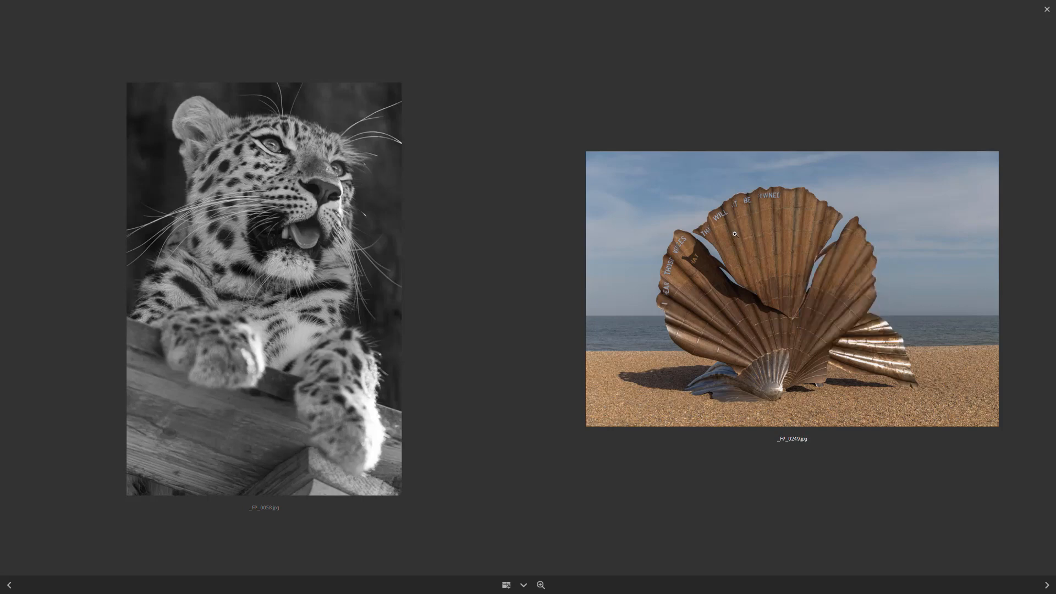
pyautogui.moveTo(867, 254)
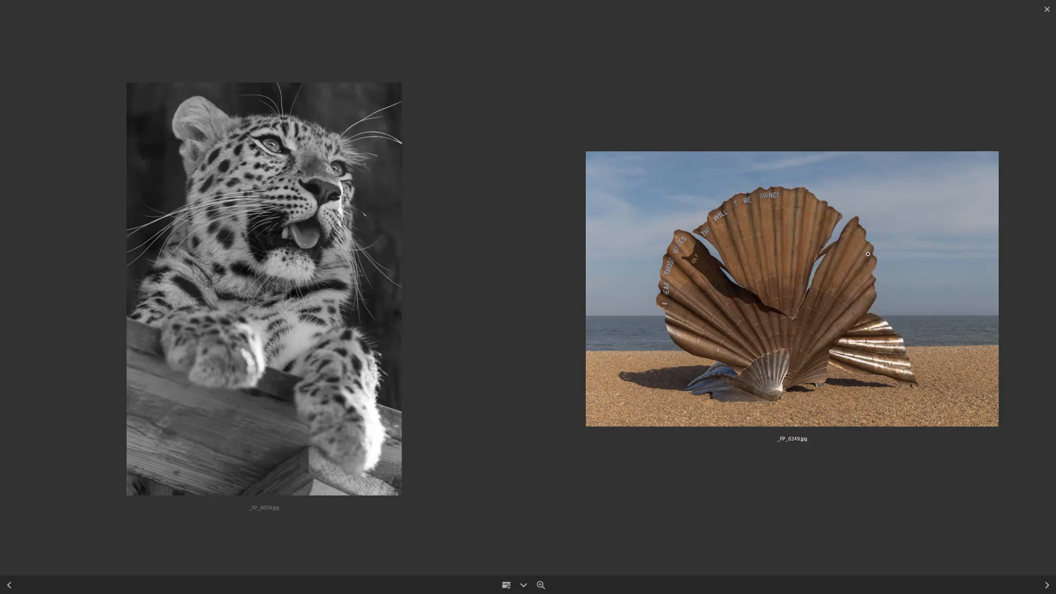